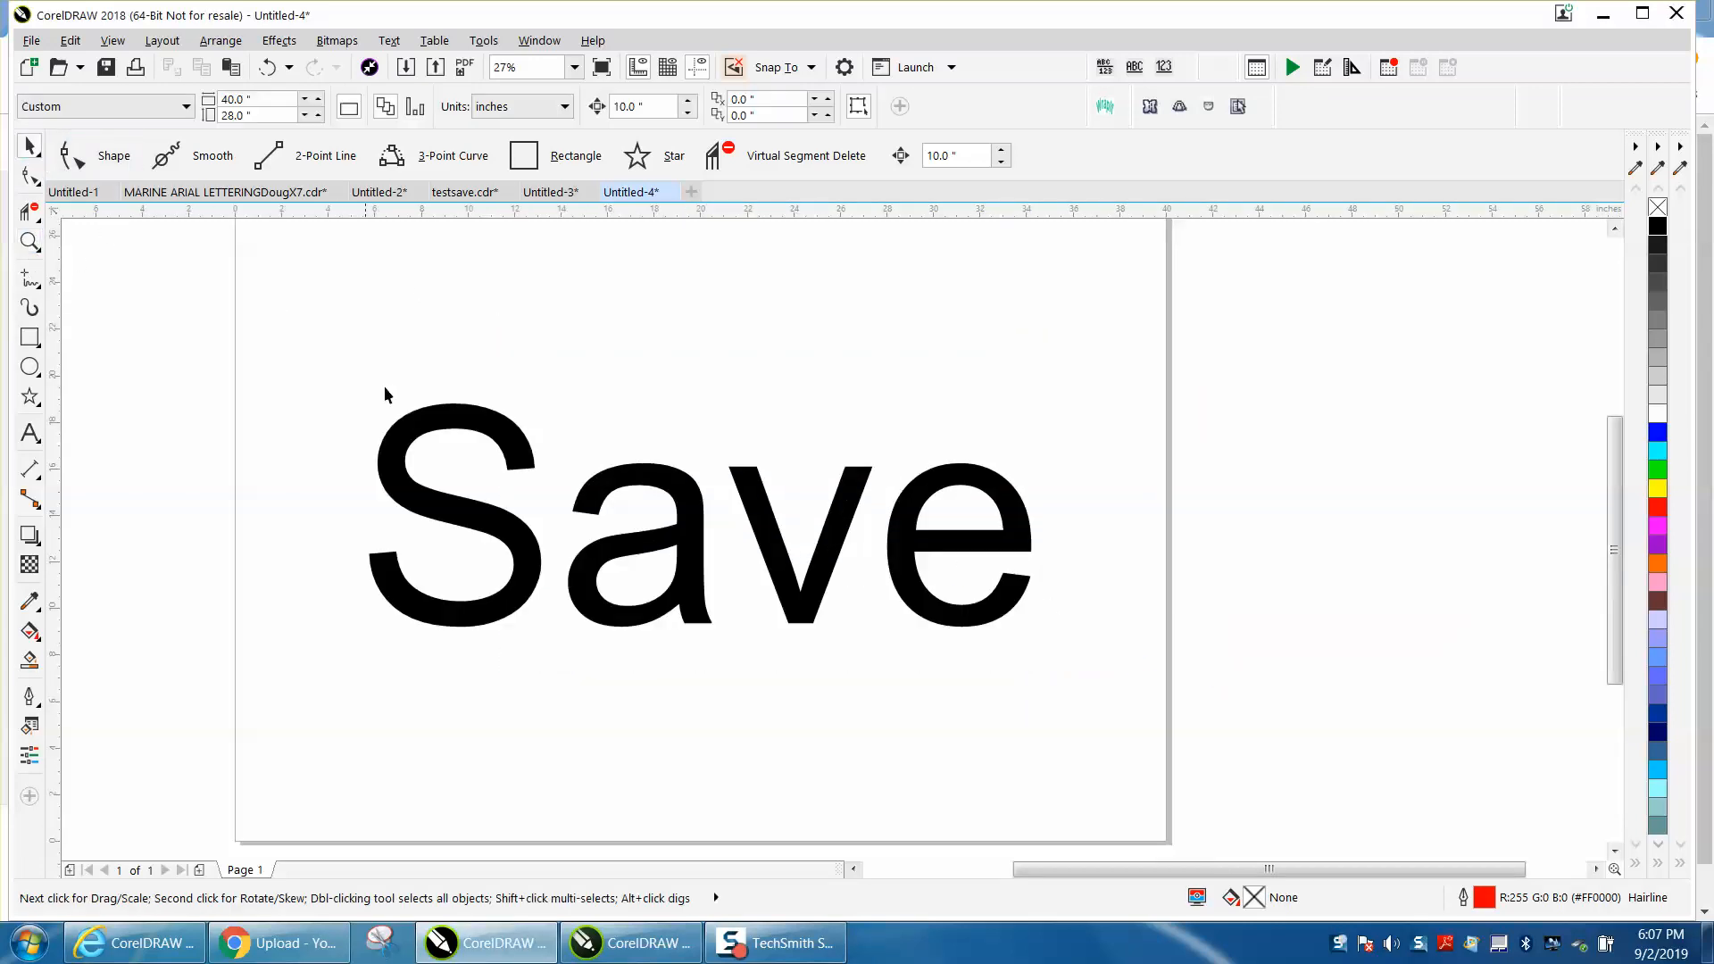
Select the word Save and bring up the File menu's save commands.
click(700, 525)
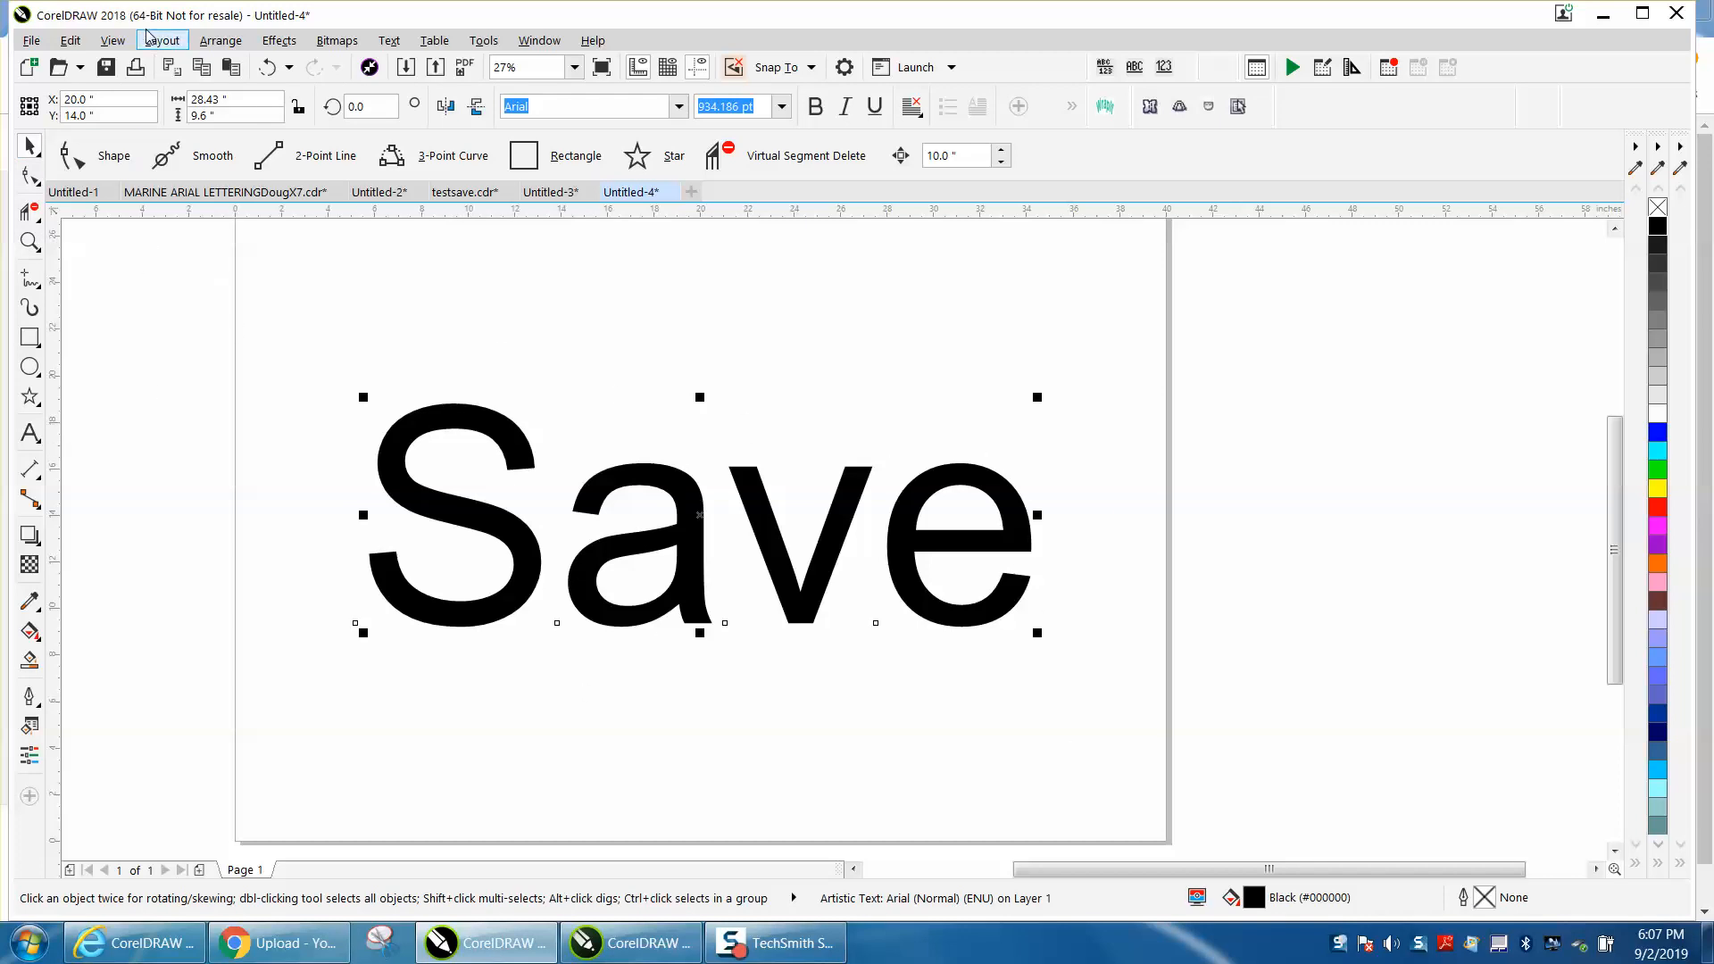
click(31, 41)
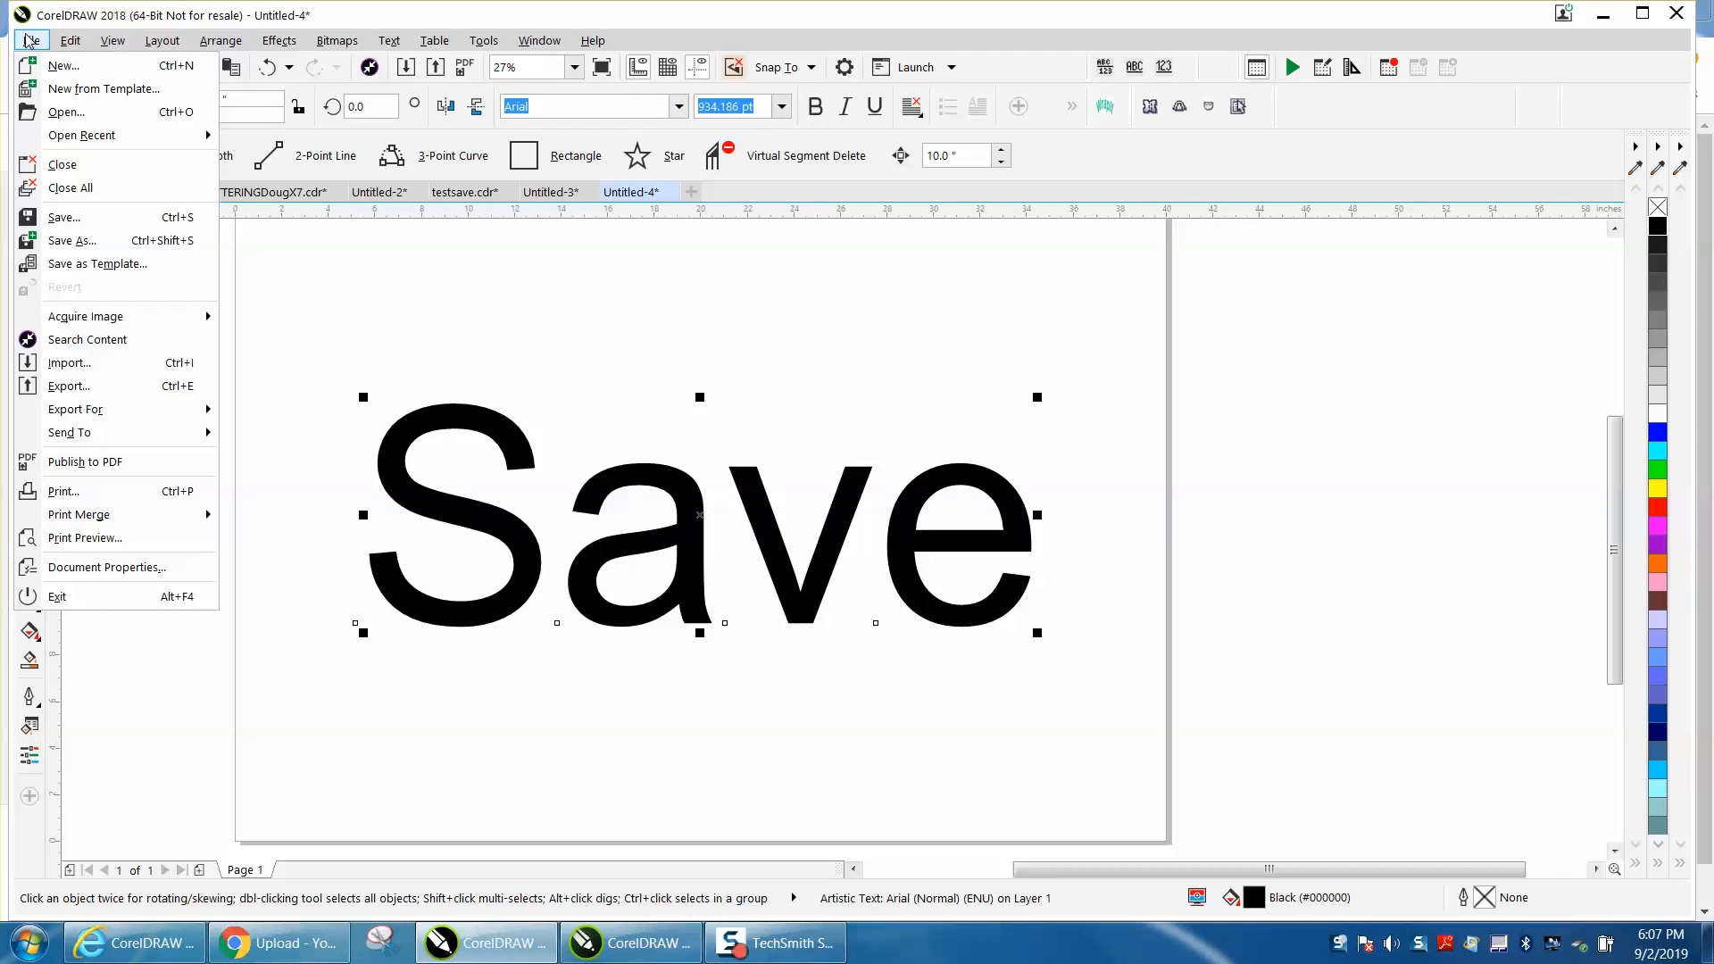
mouse_move(64, 216)
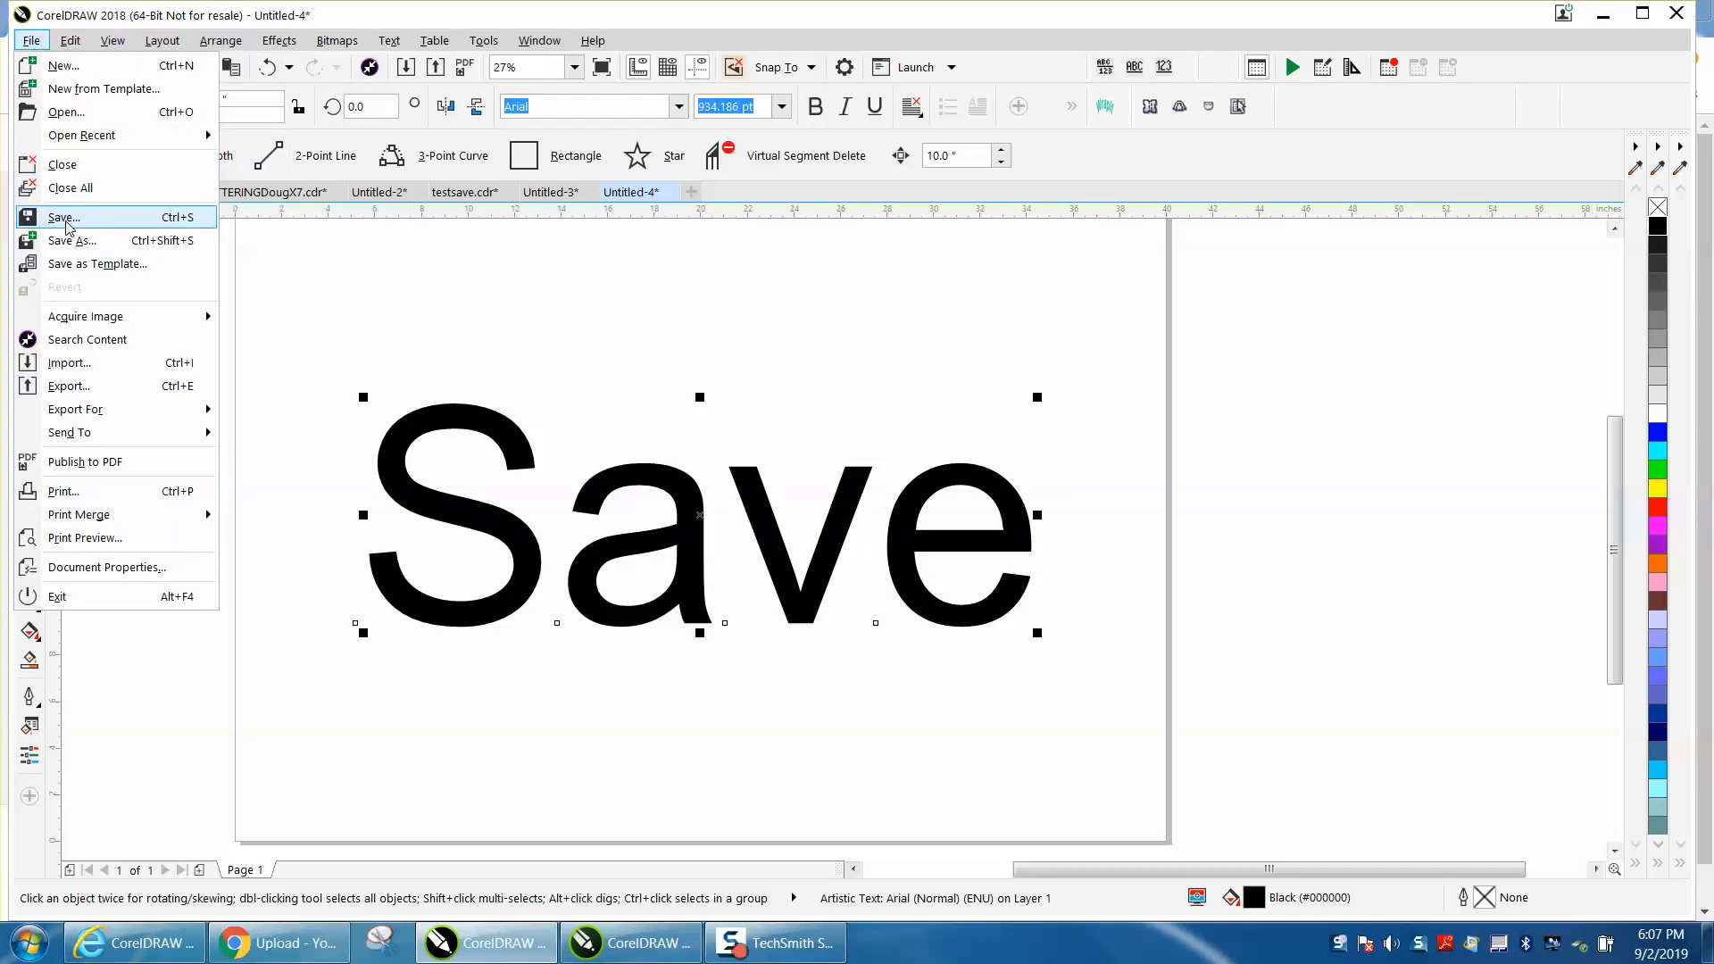
mouse_move(107, 232)
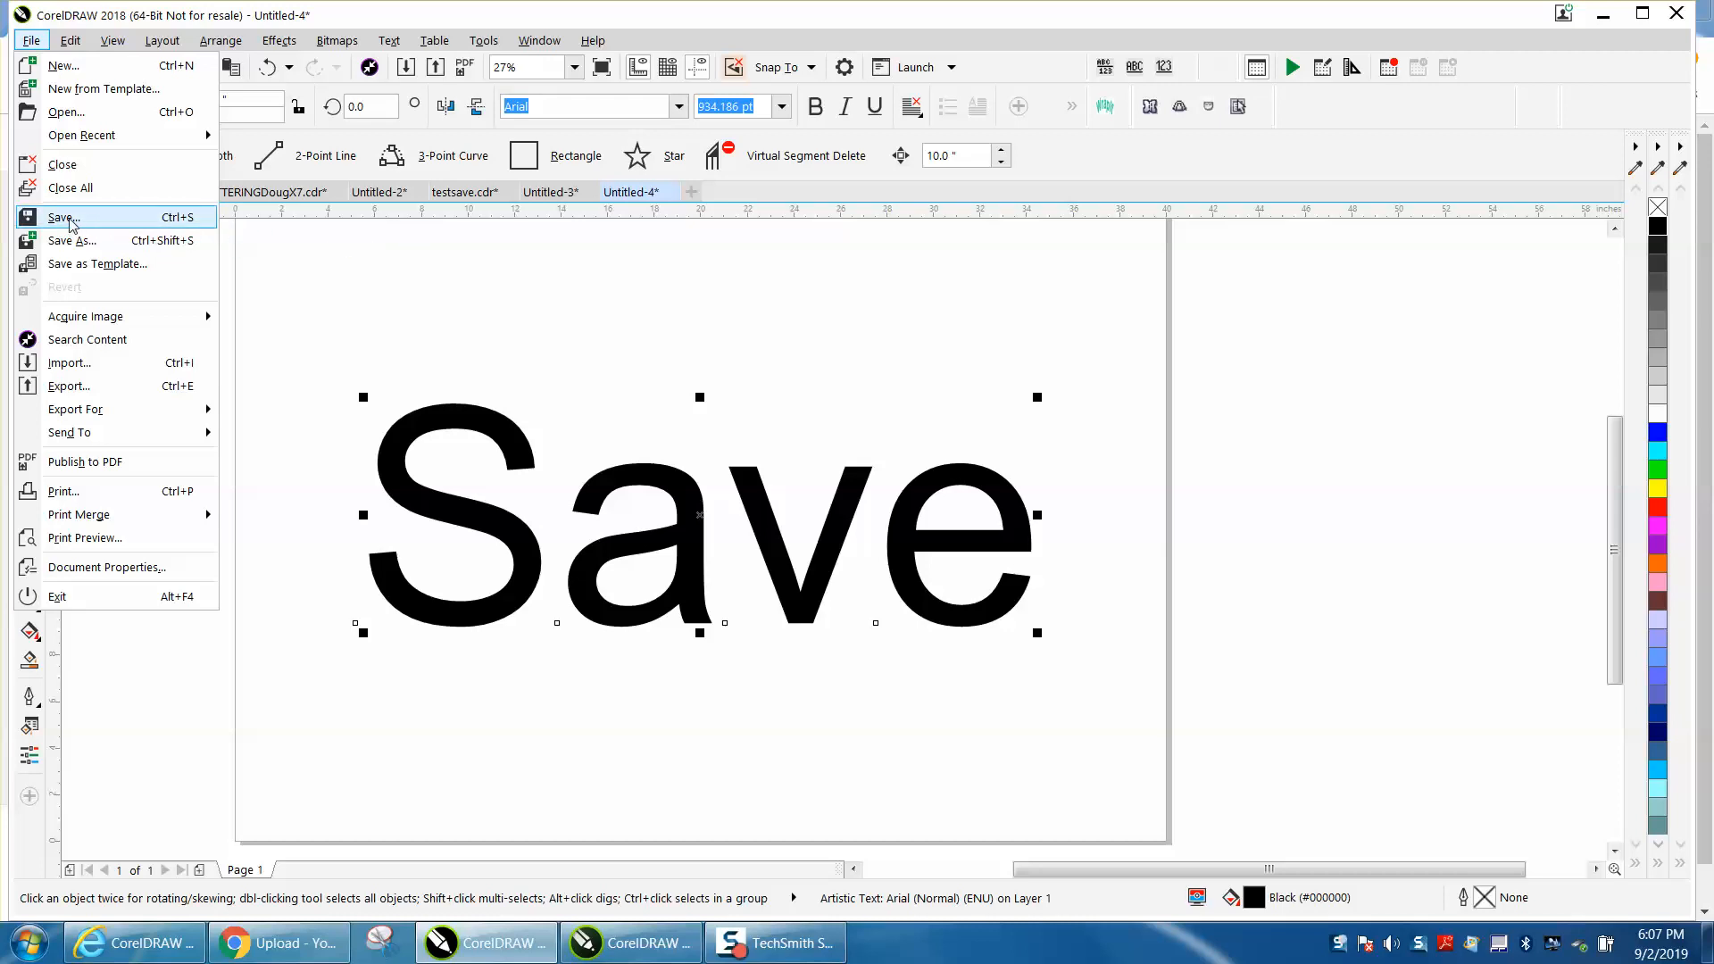
Save the Untitled-4 drawing as savetest.cdr in Downloads.
click(63, 216)
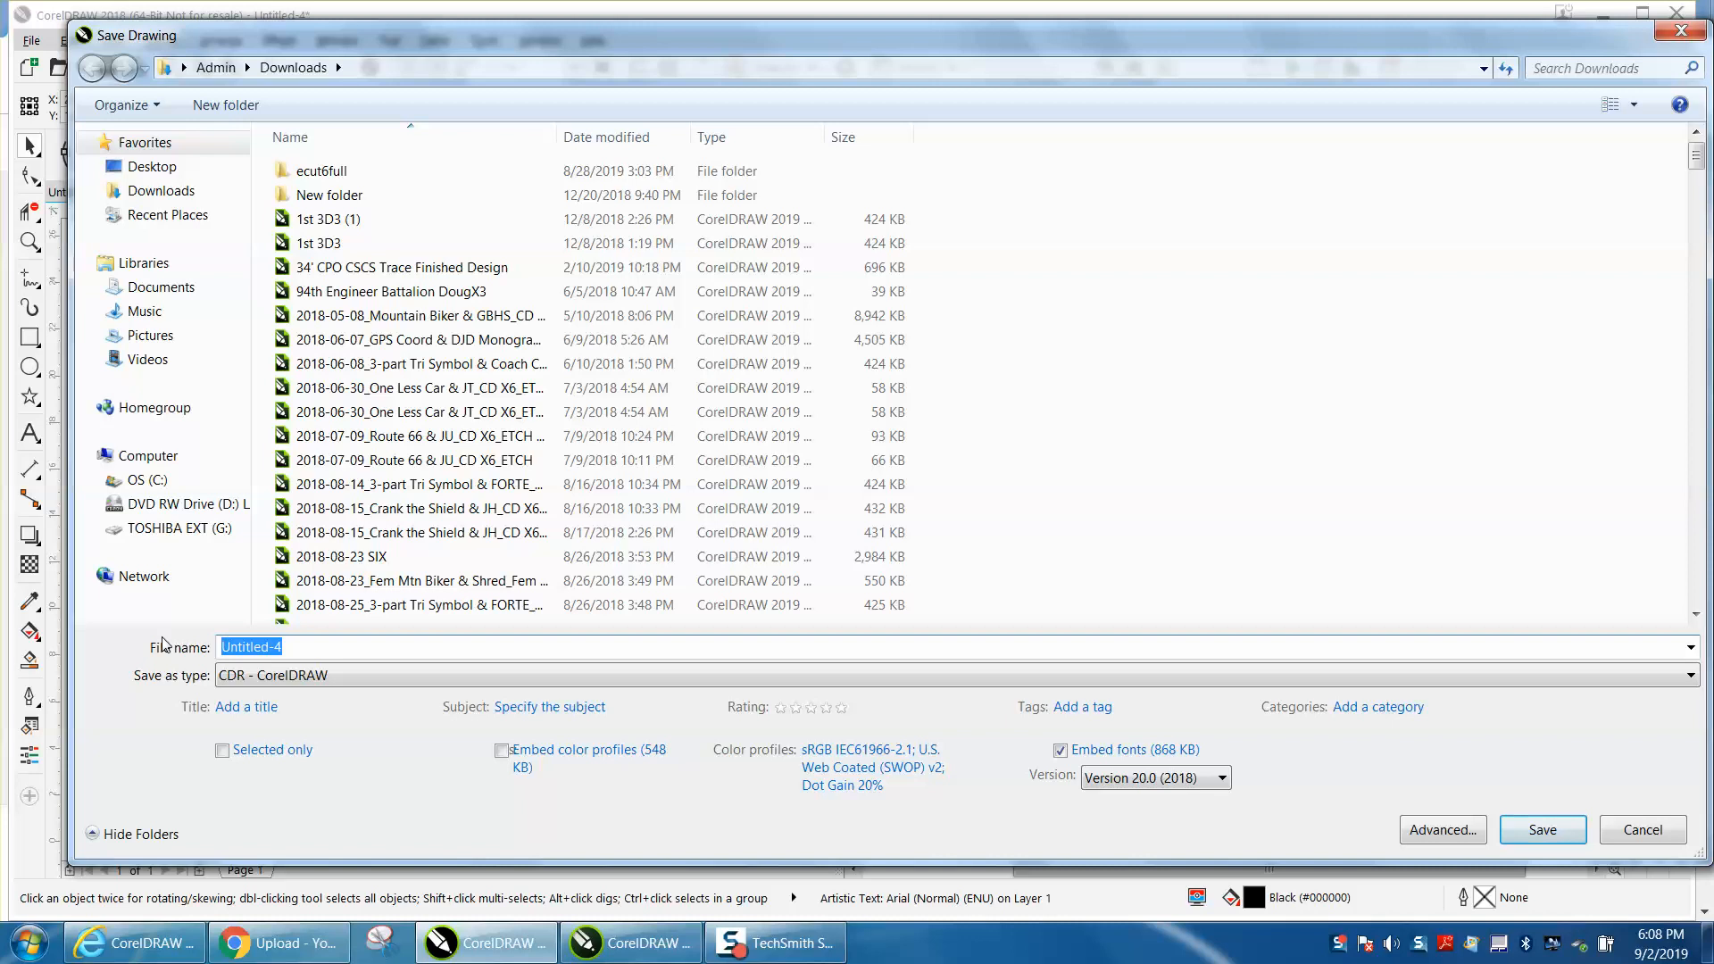
text(save)
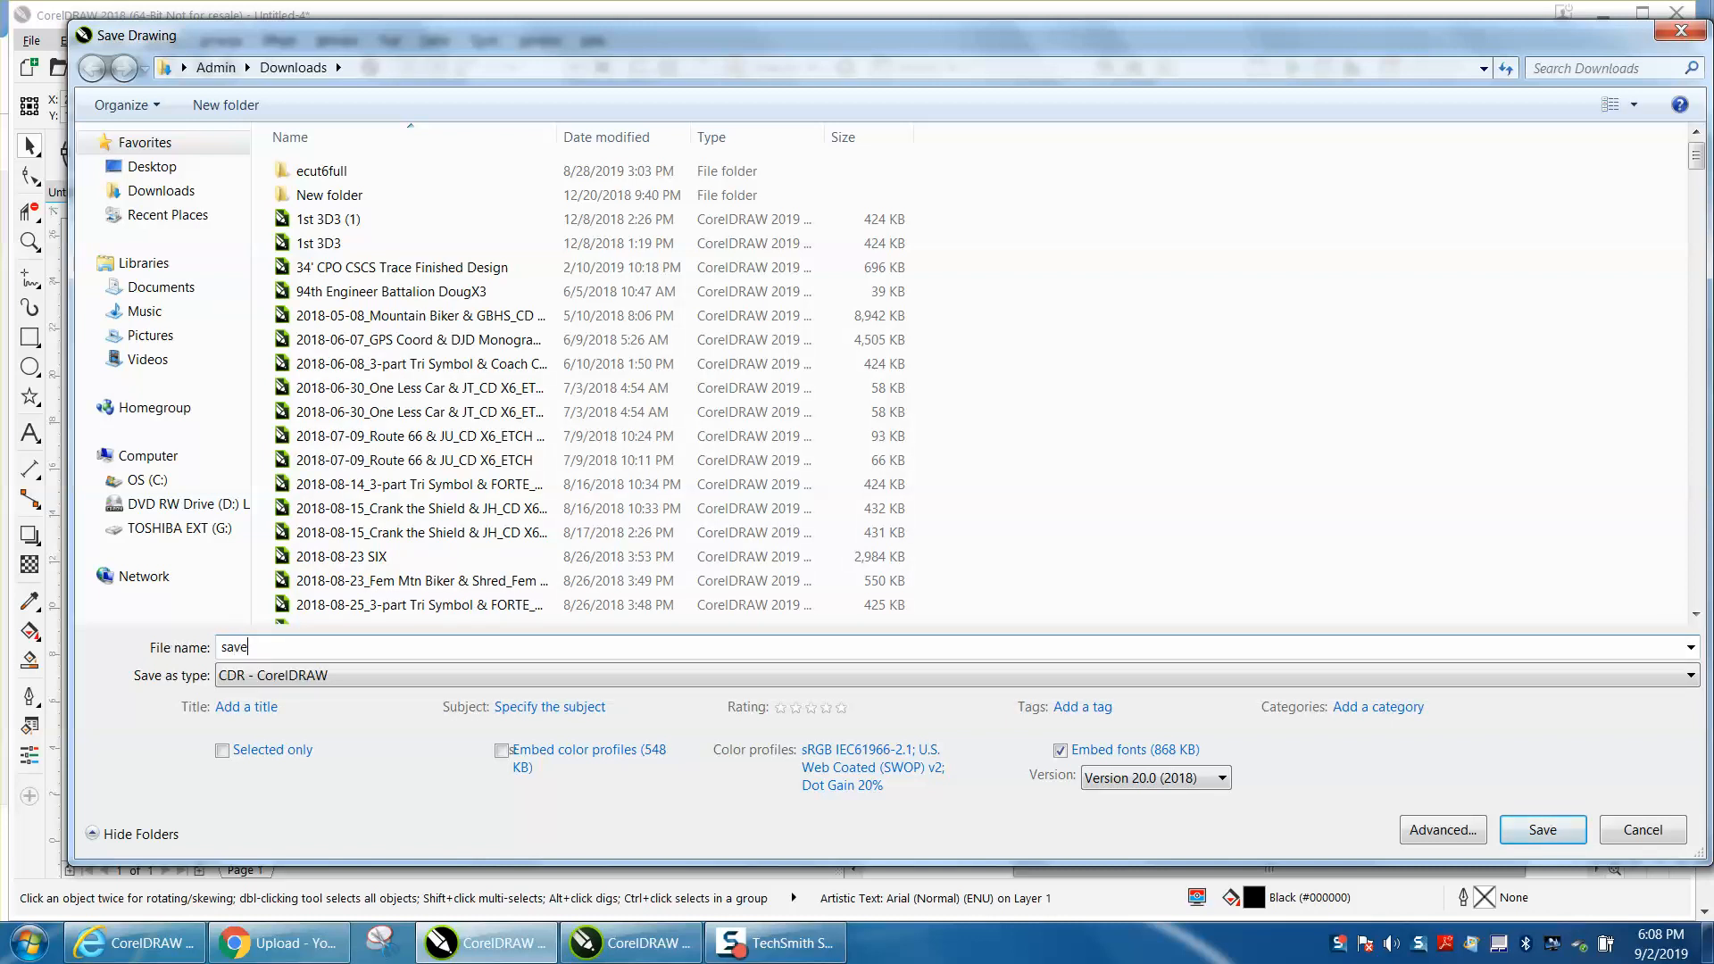
text(test)
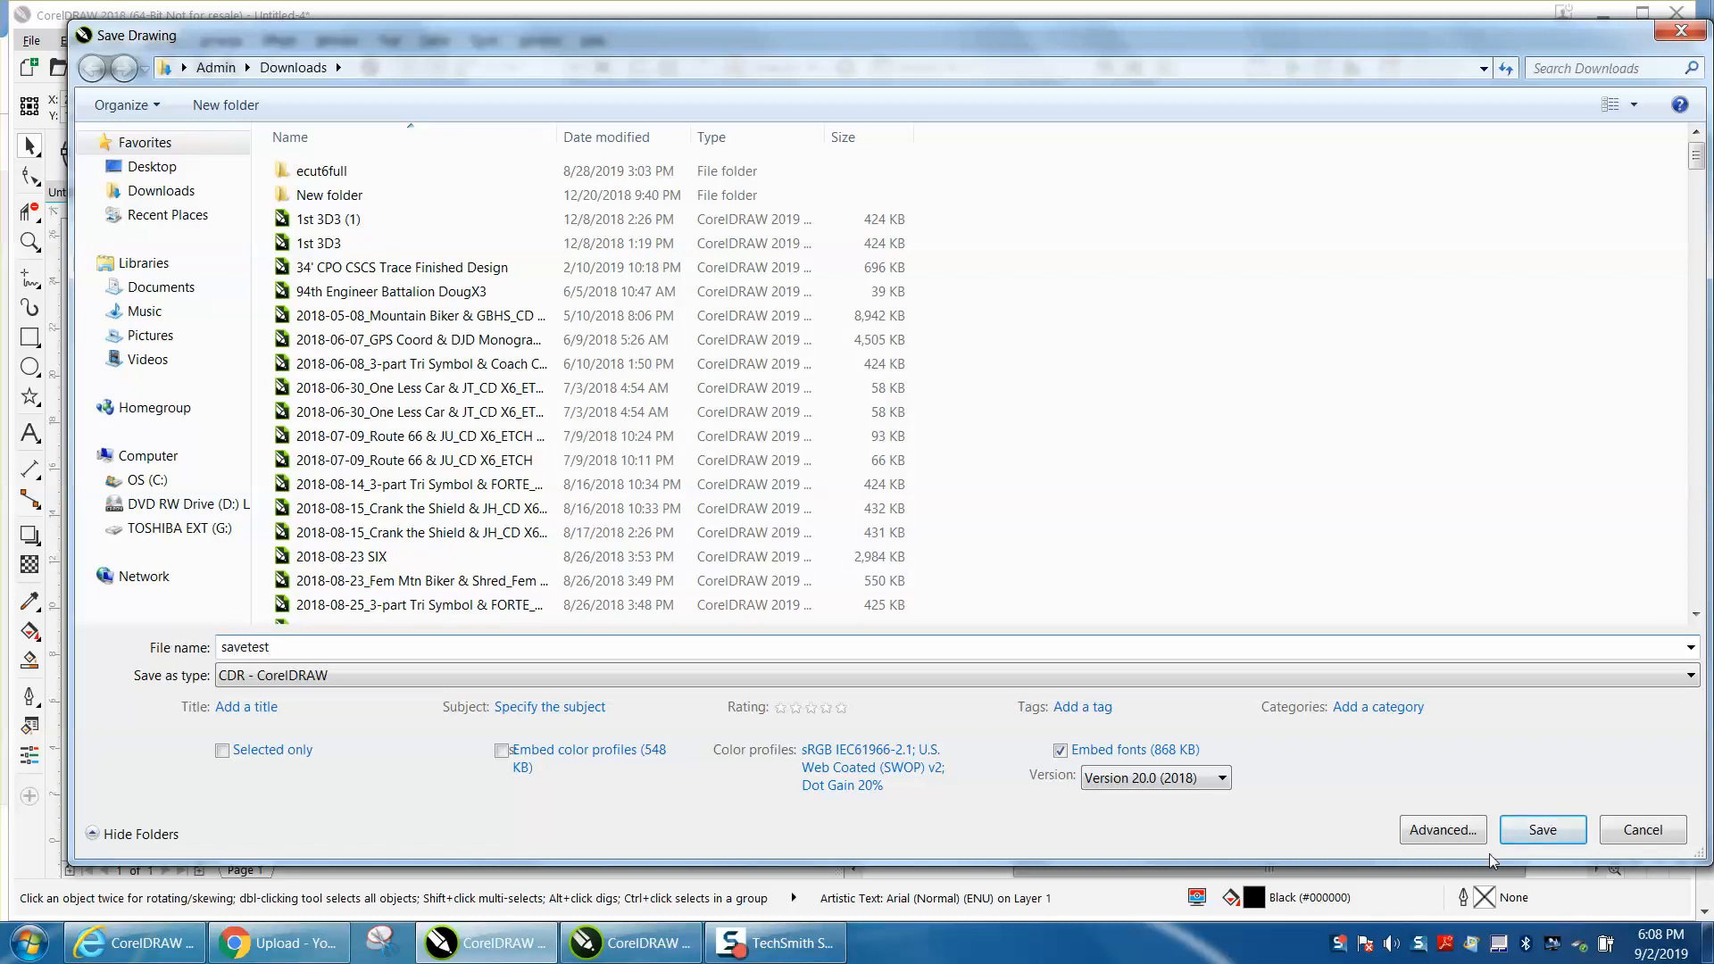
click(1541, 828)
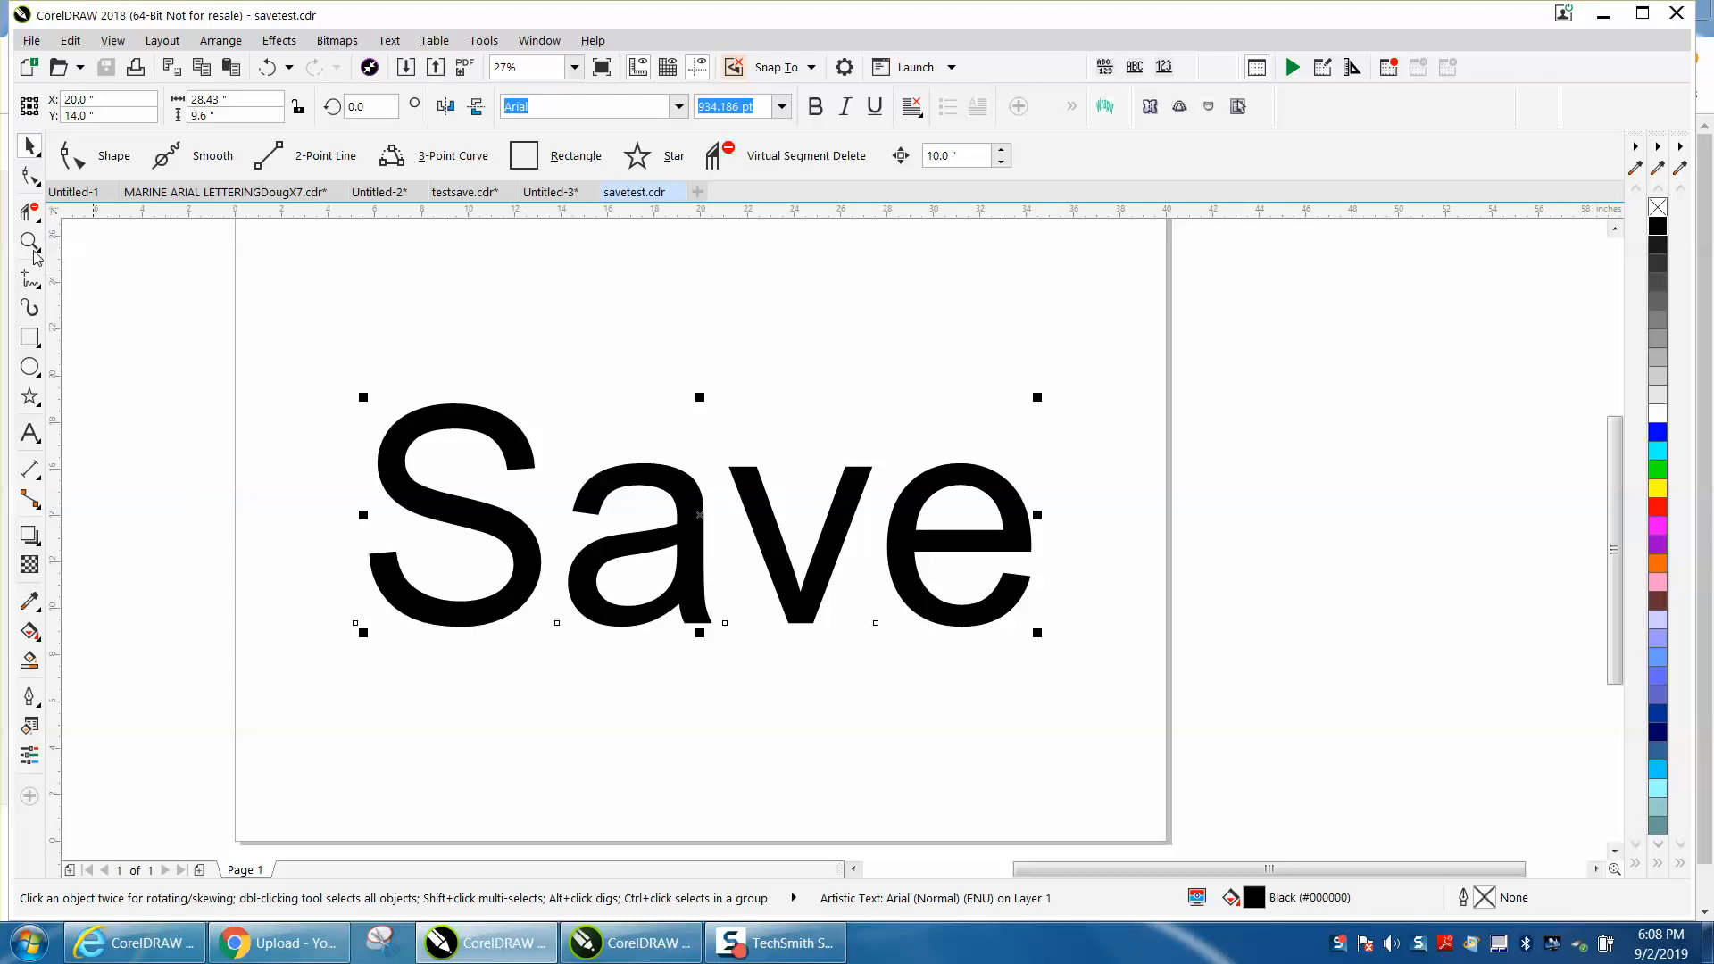
Bring up the File menu twice for savetest.cdr, where plain Save is unavailable.
click(31, 41)
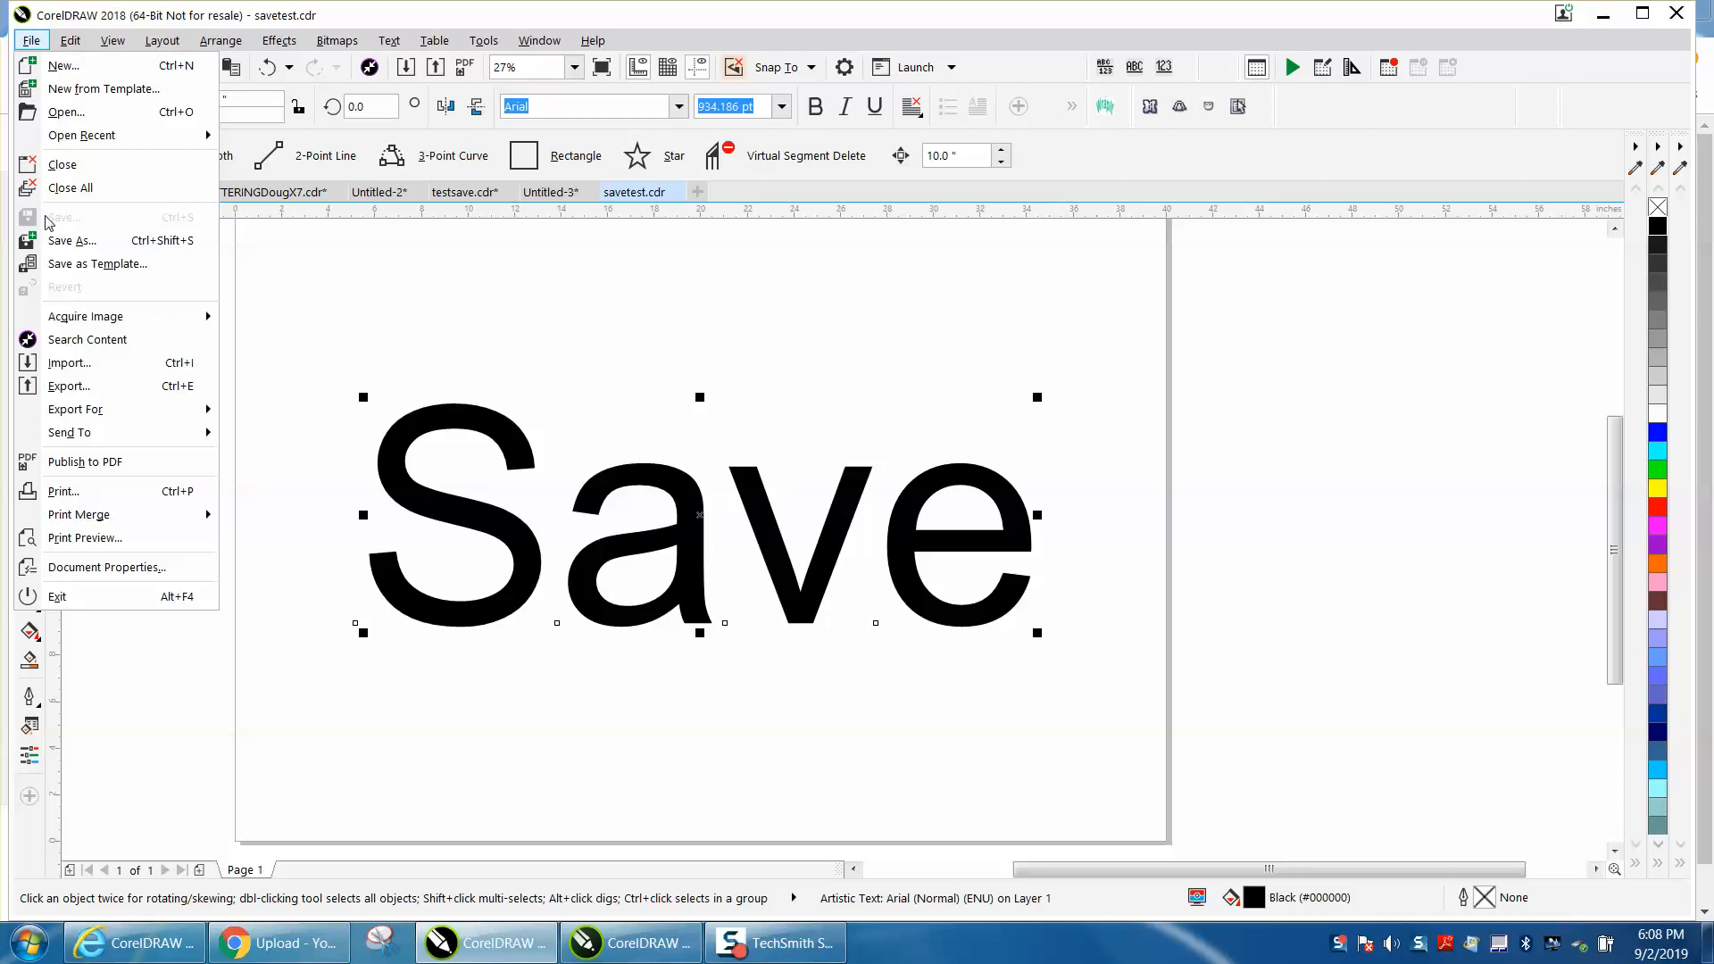
mouse_move(180, 226)
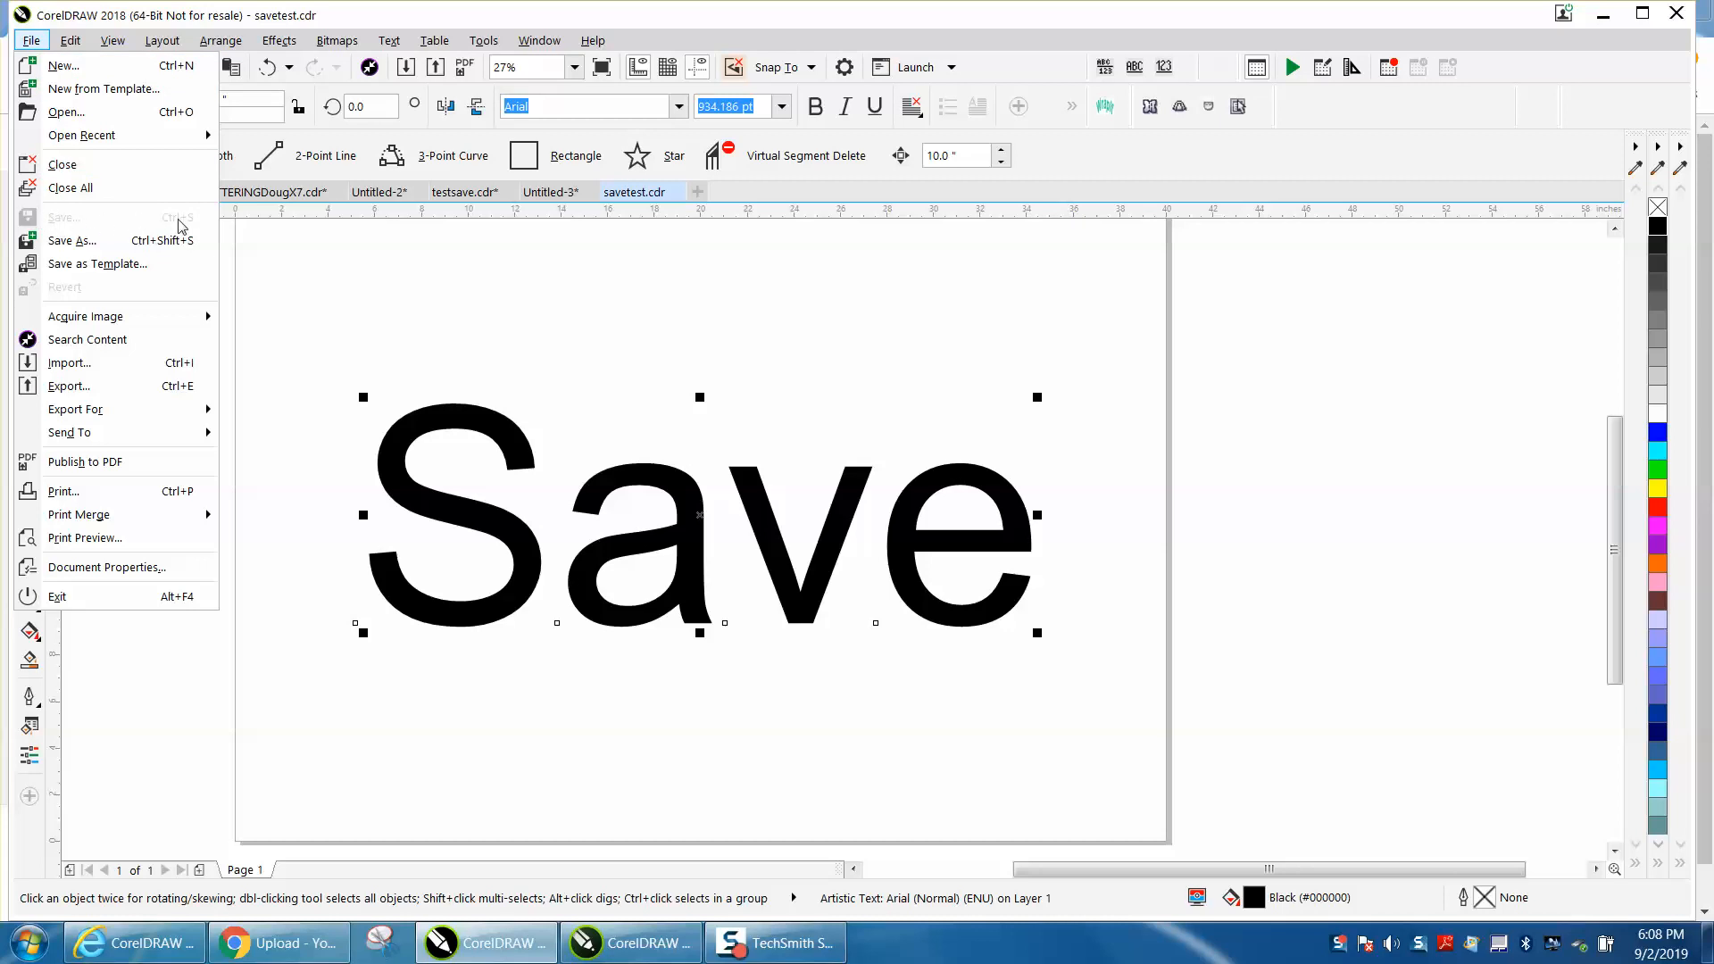
mouse_move(73, 241)
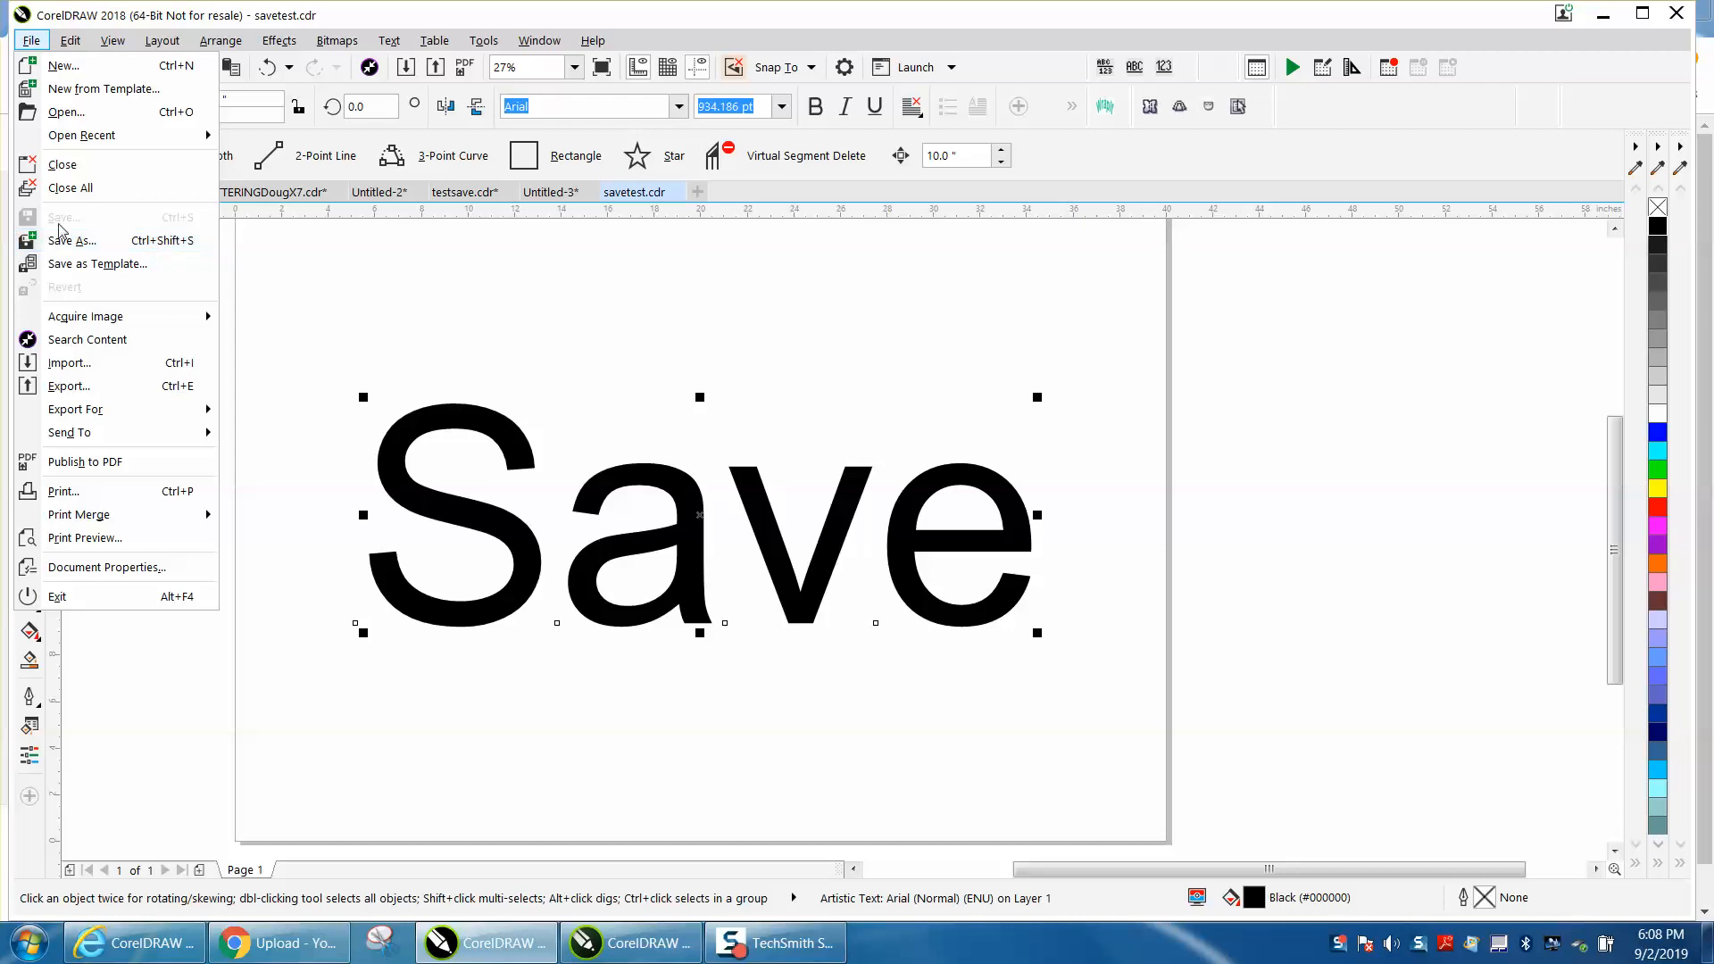
mouse_move(71, 241)
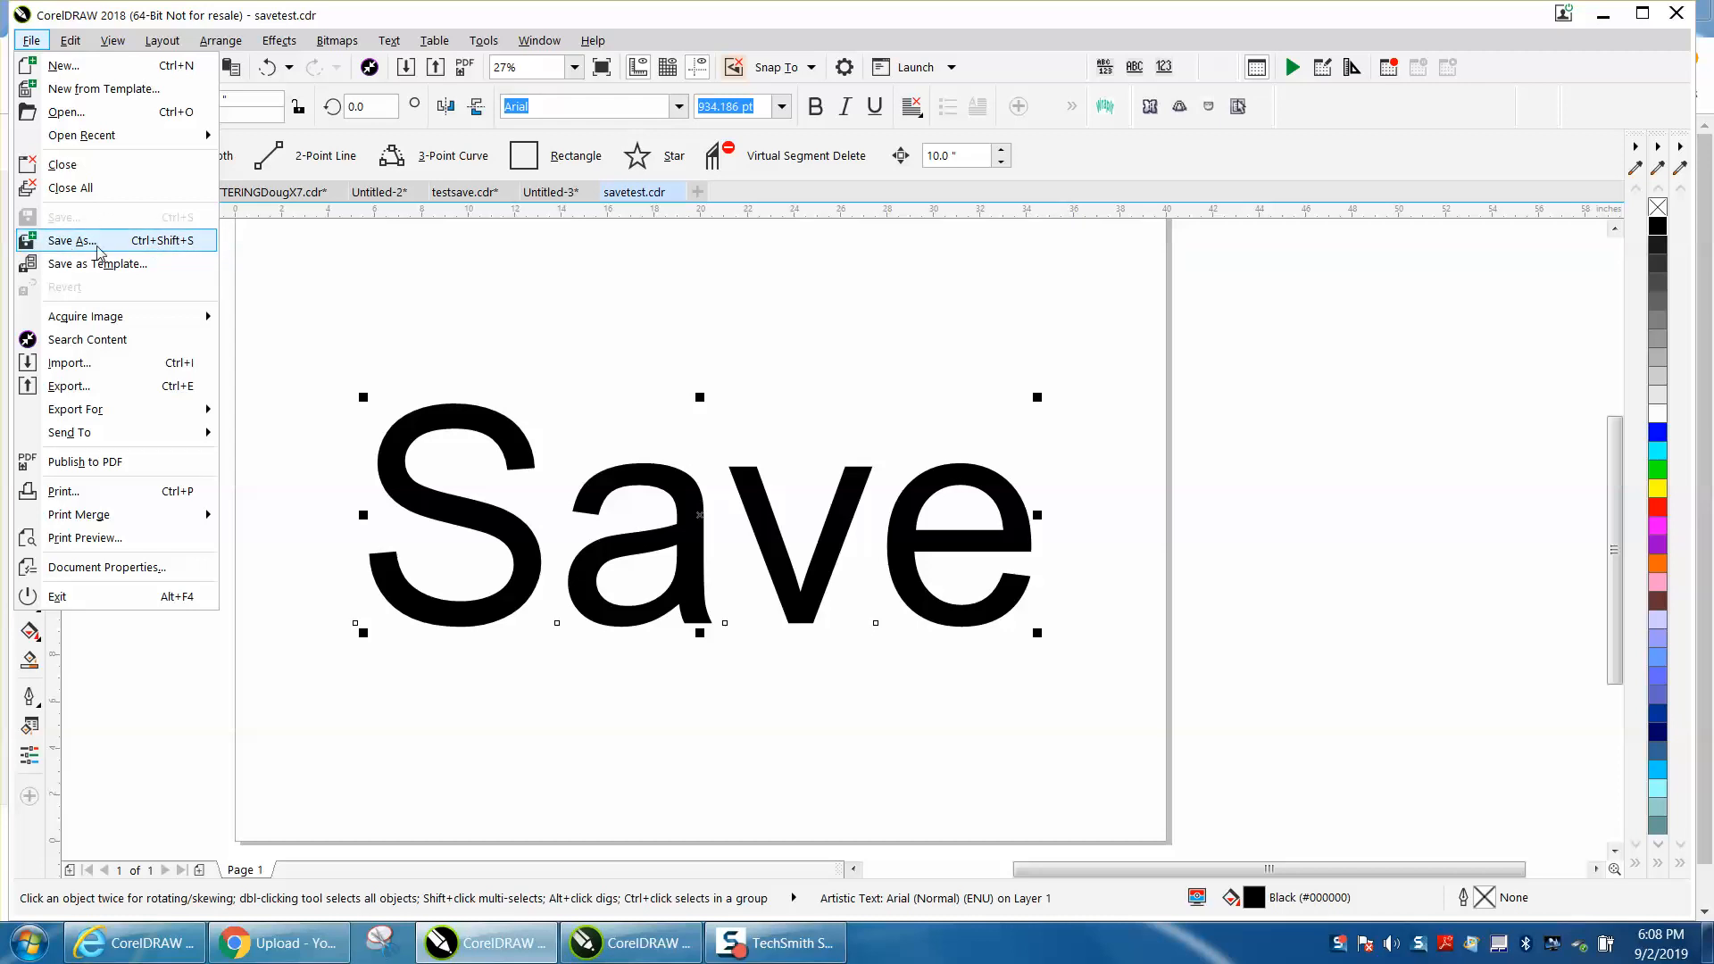
mouse_move(233, 273)
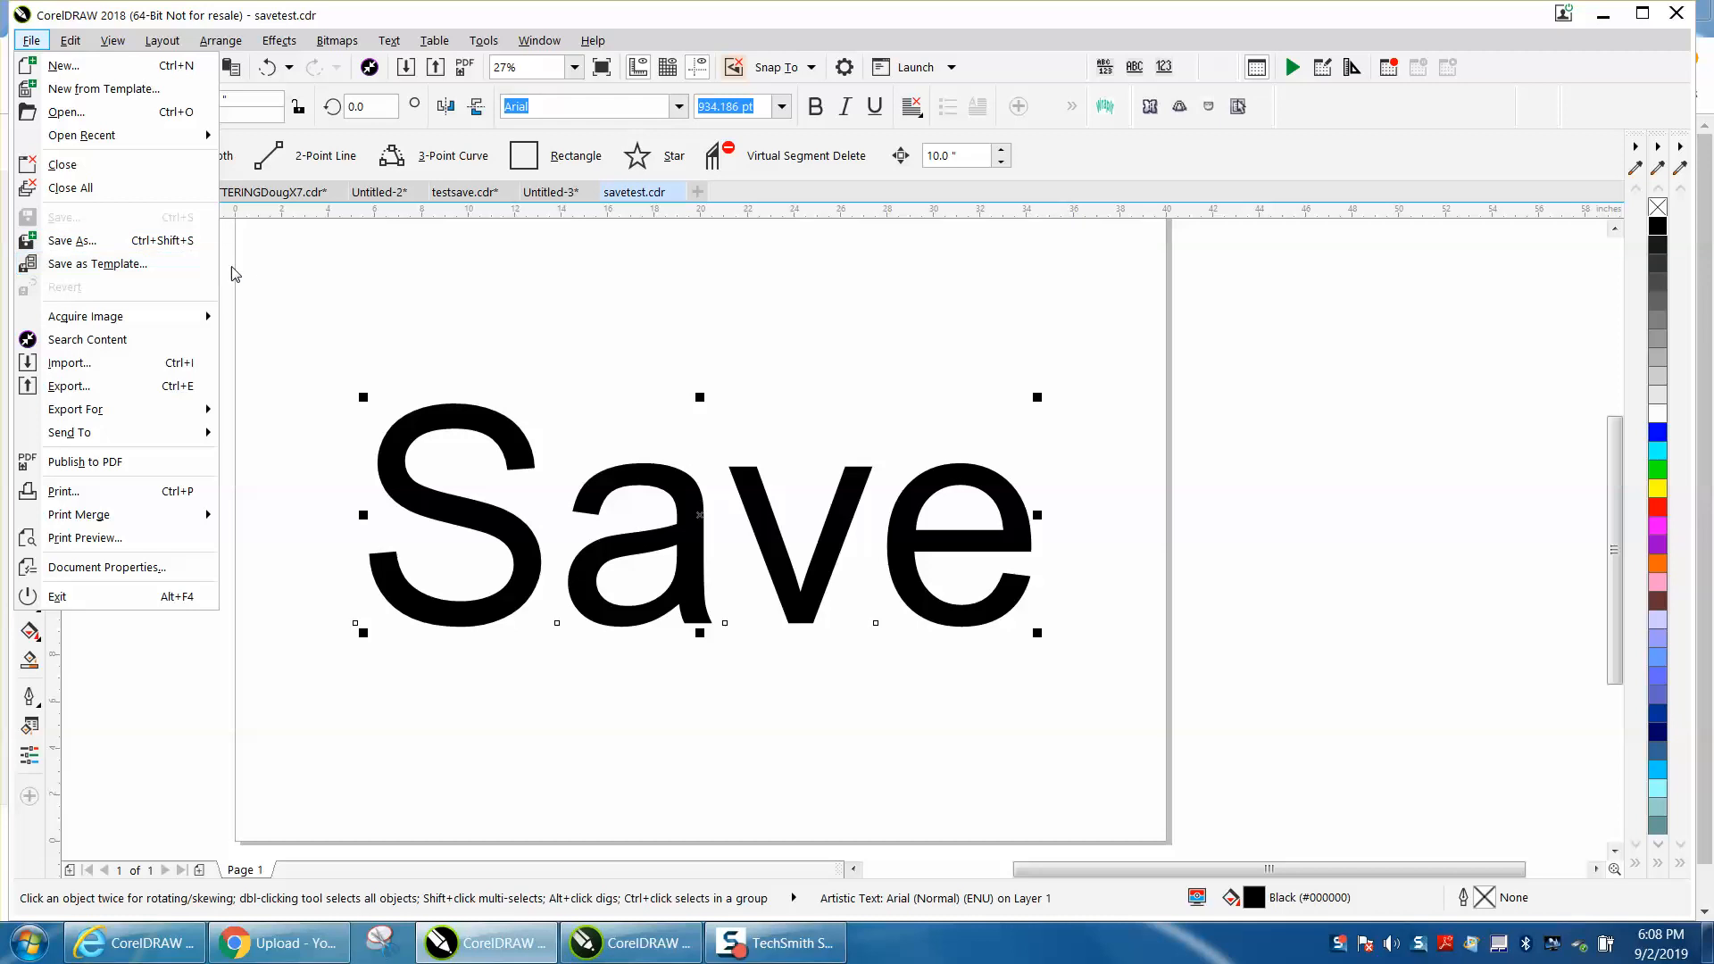
mouse_move(72, 241)
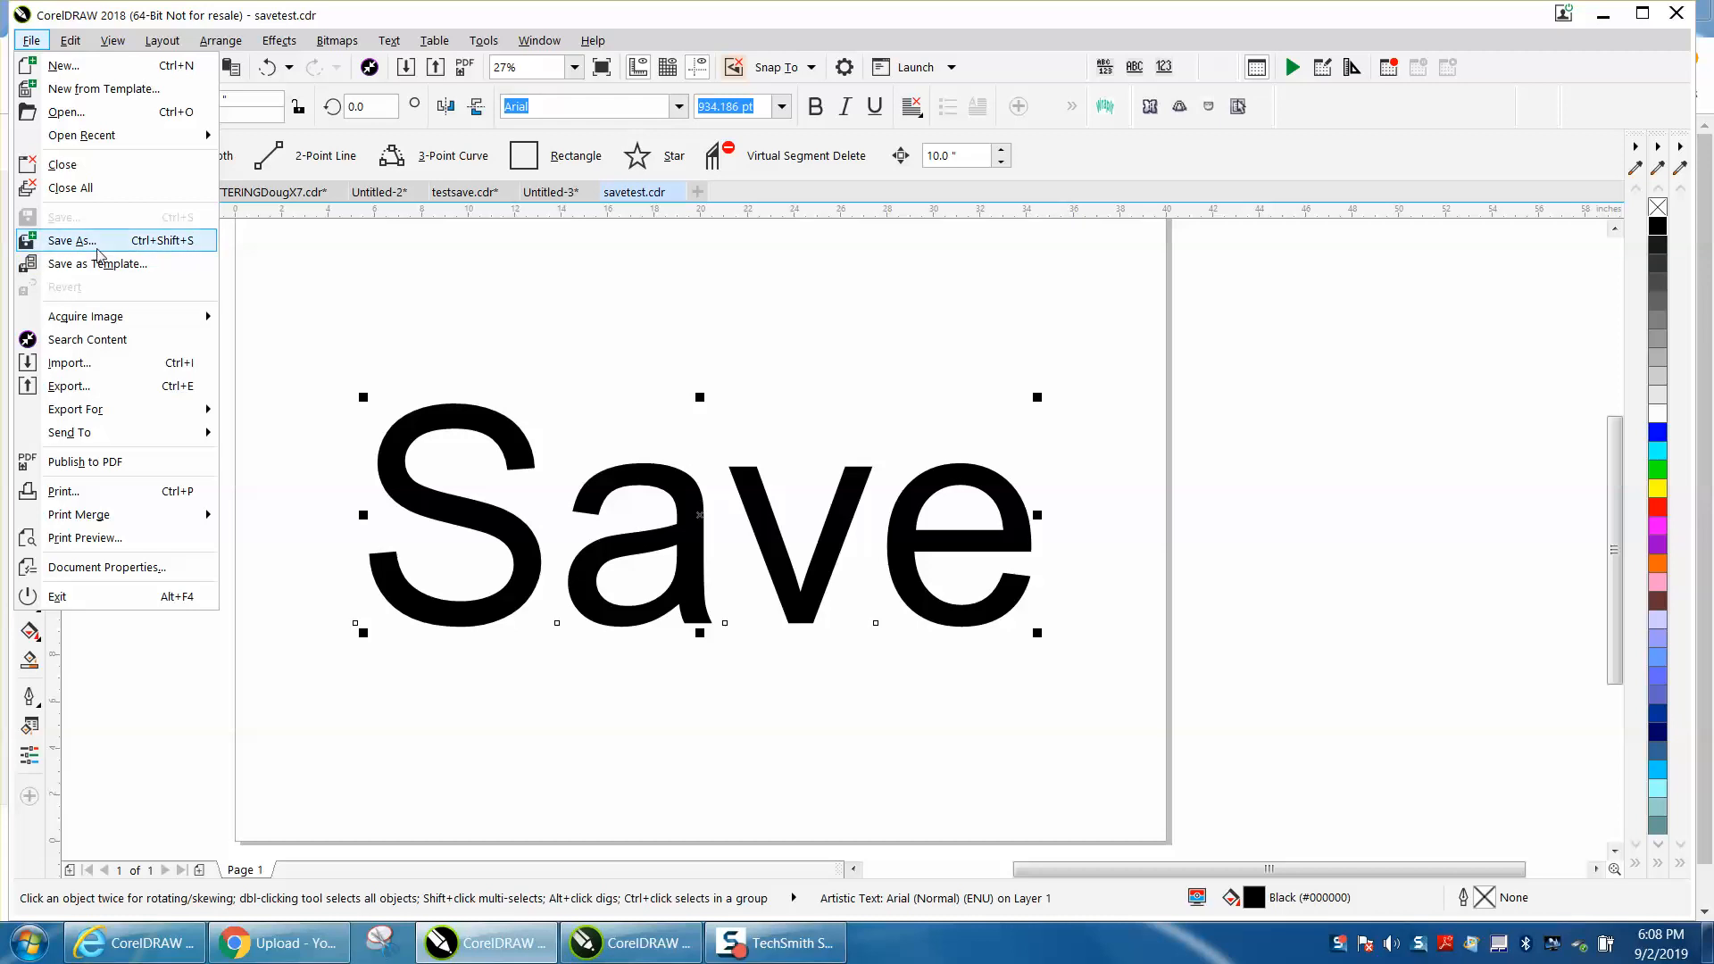
mouse_move(172, 255)
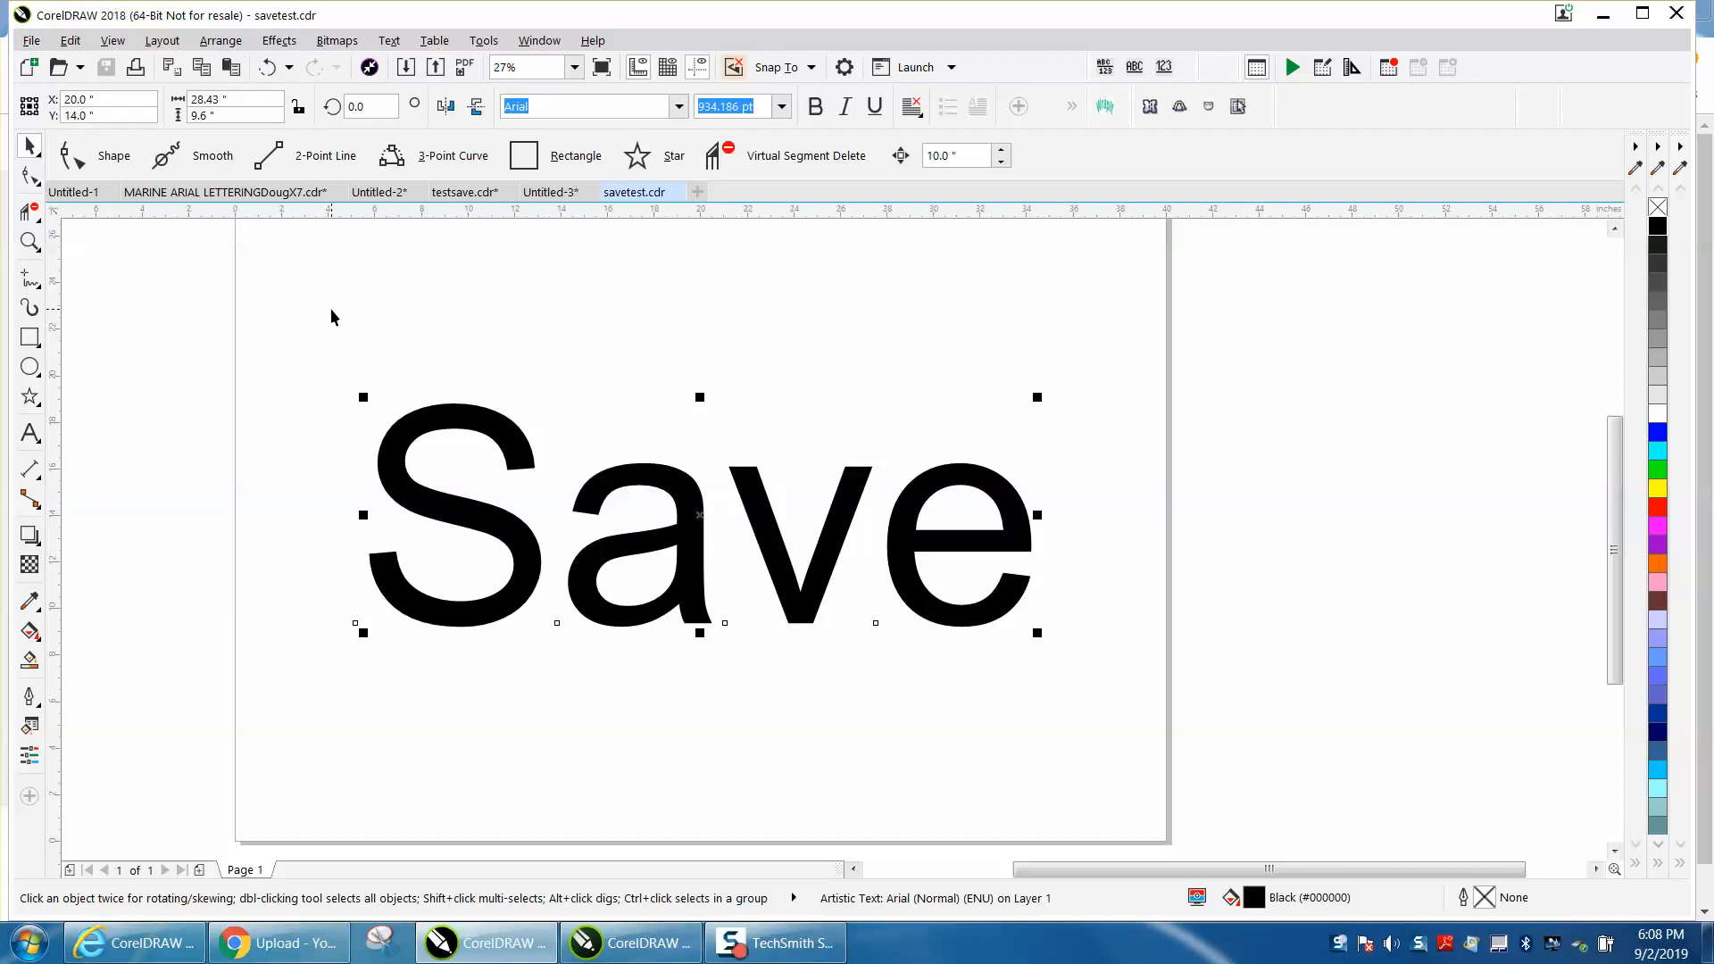
click(31, 41)
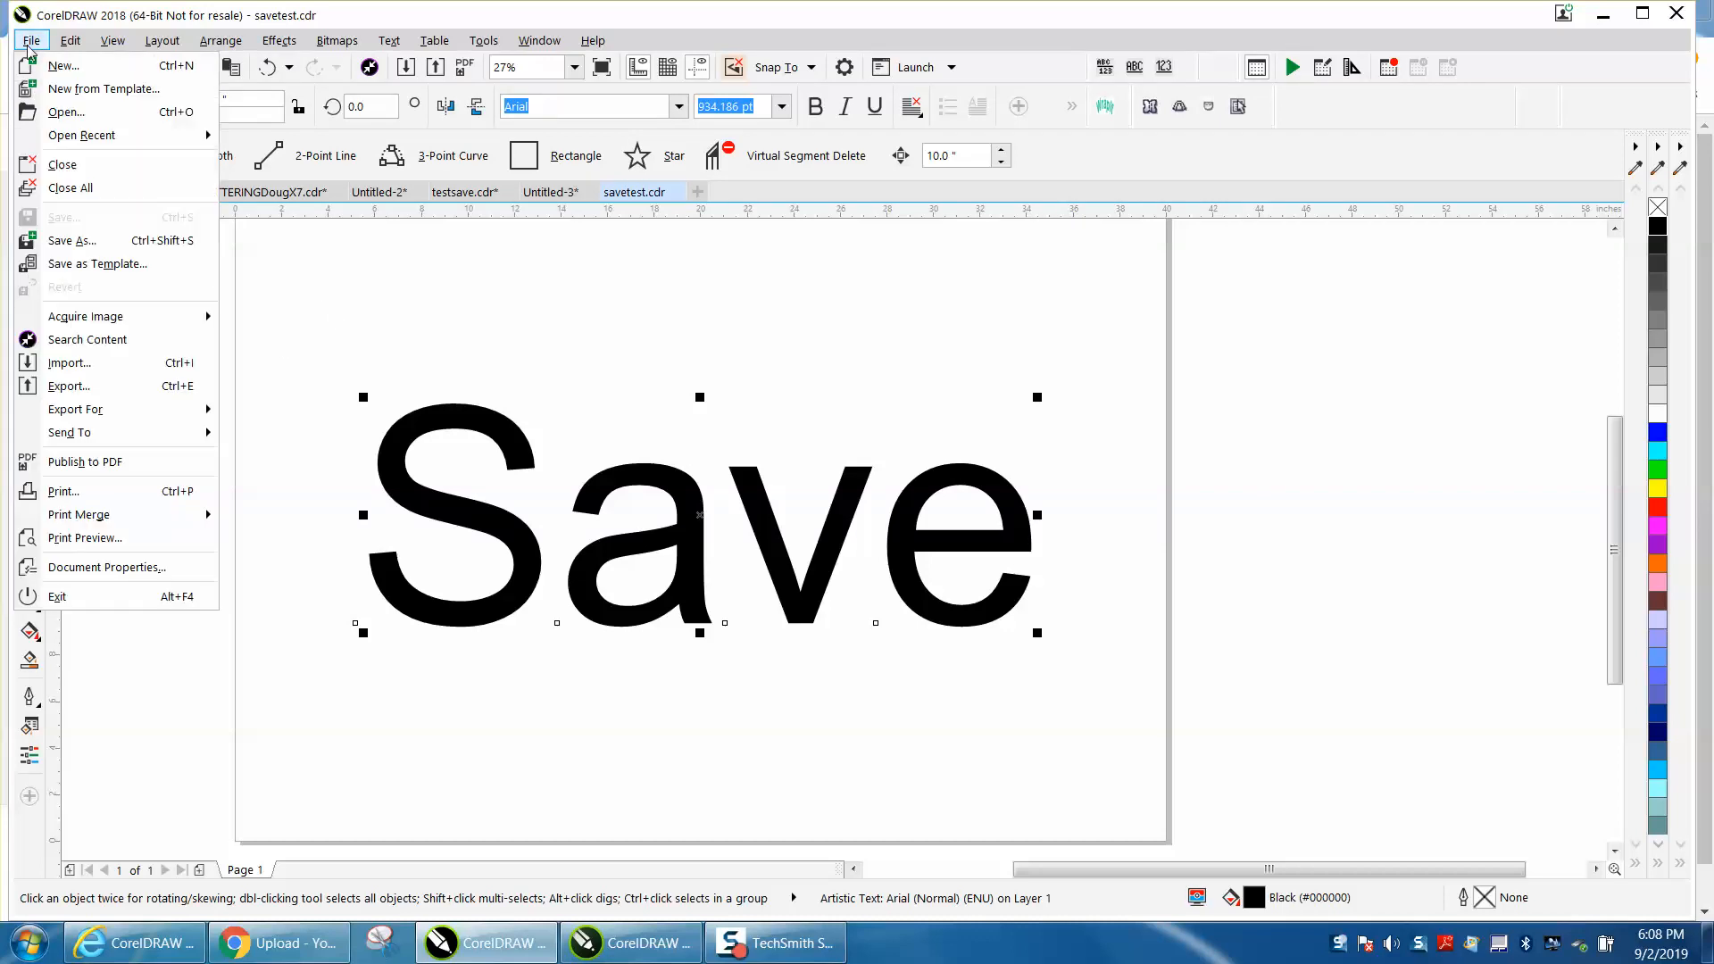
mouse_move(396, 332)
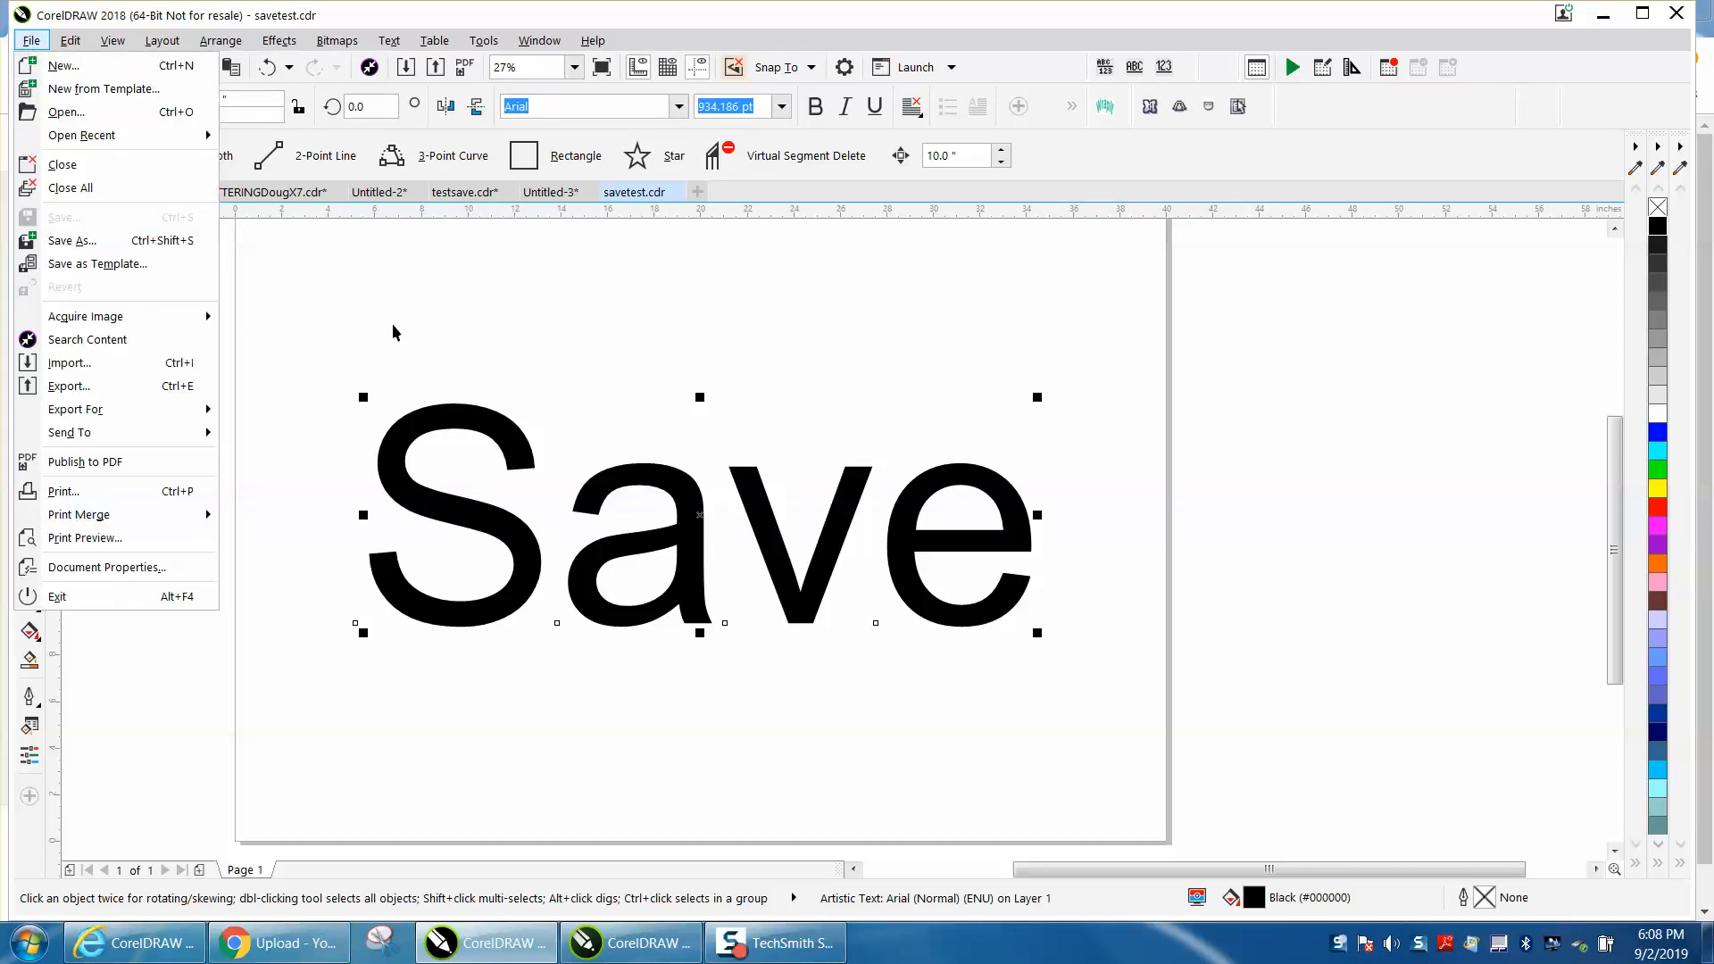
Save As savetest.cdr in Downloads again, confirming replacement of the existing file.
click(73, 241)
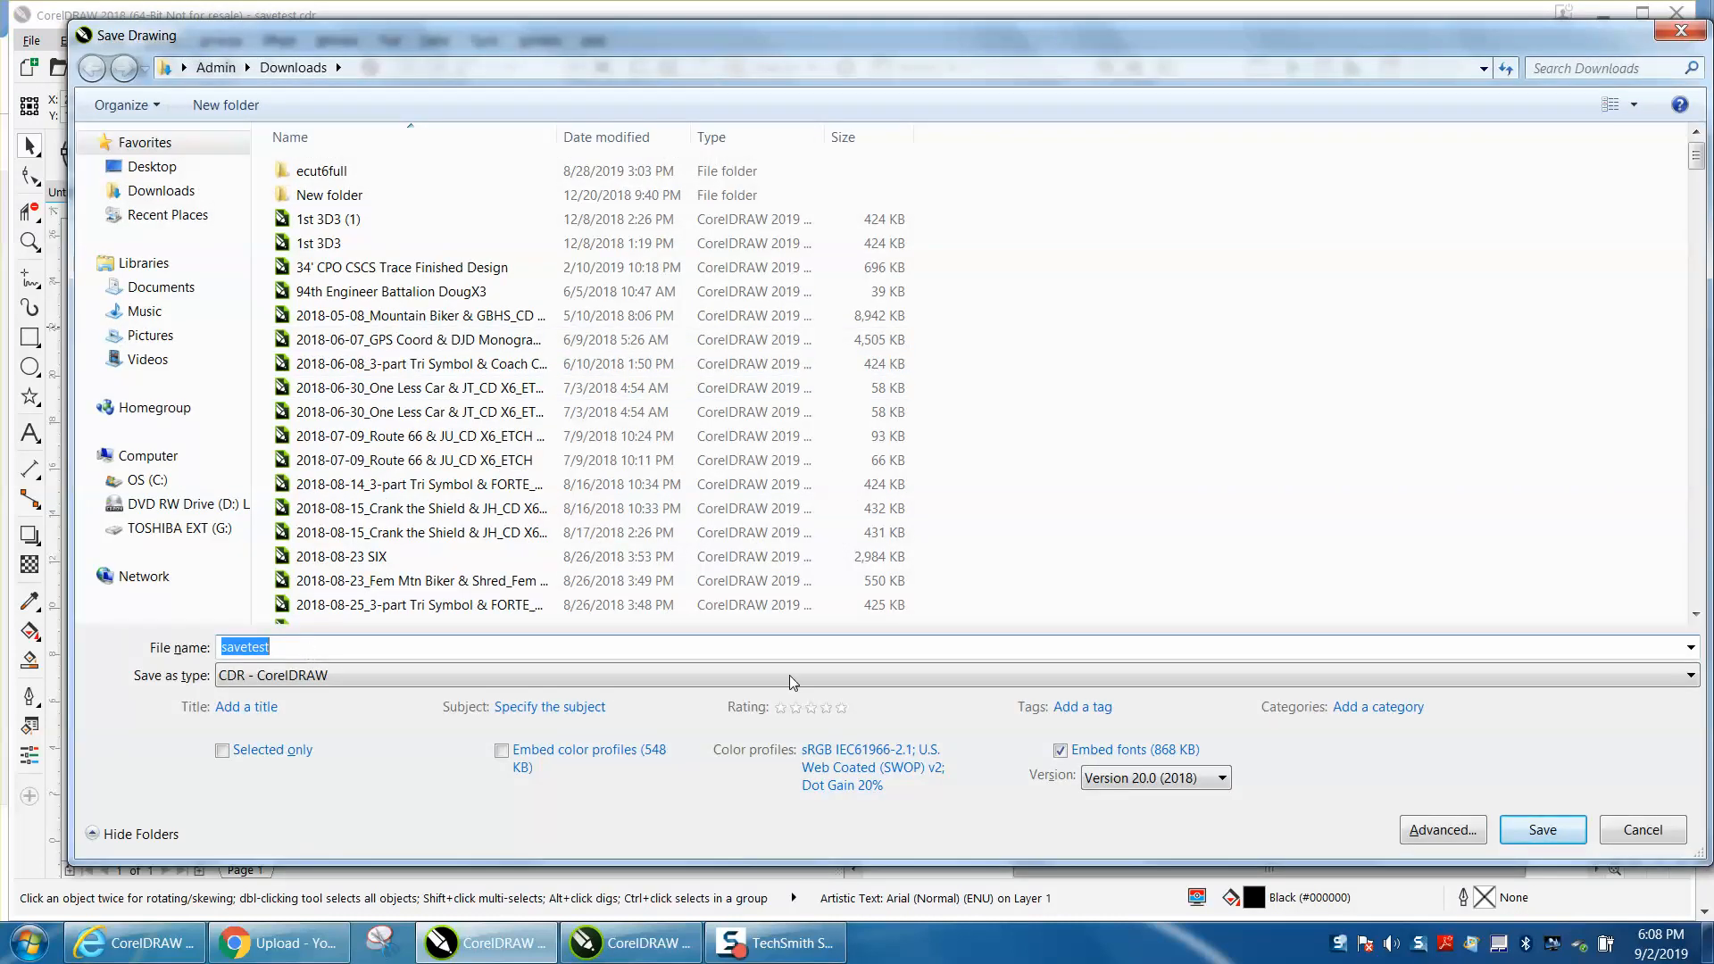
click(1541, 830)
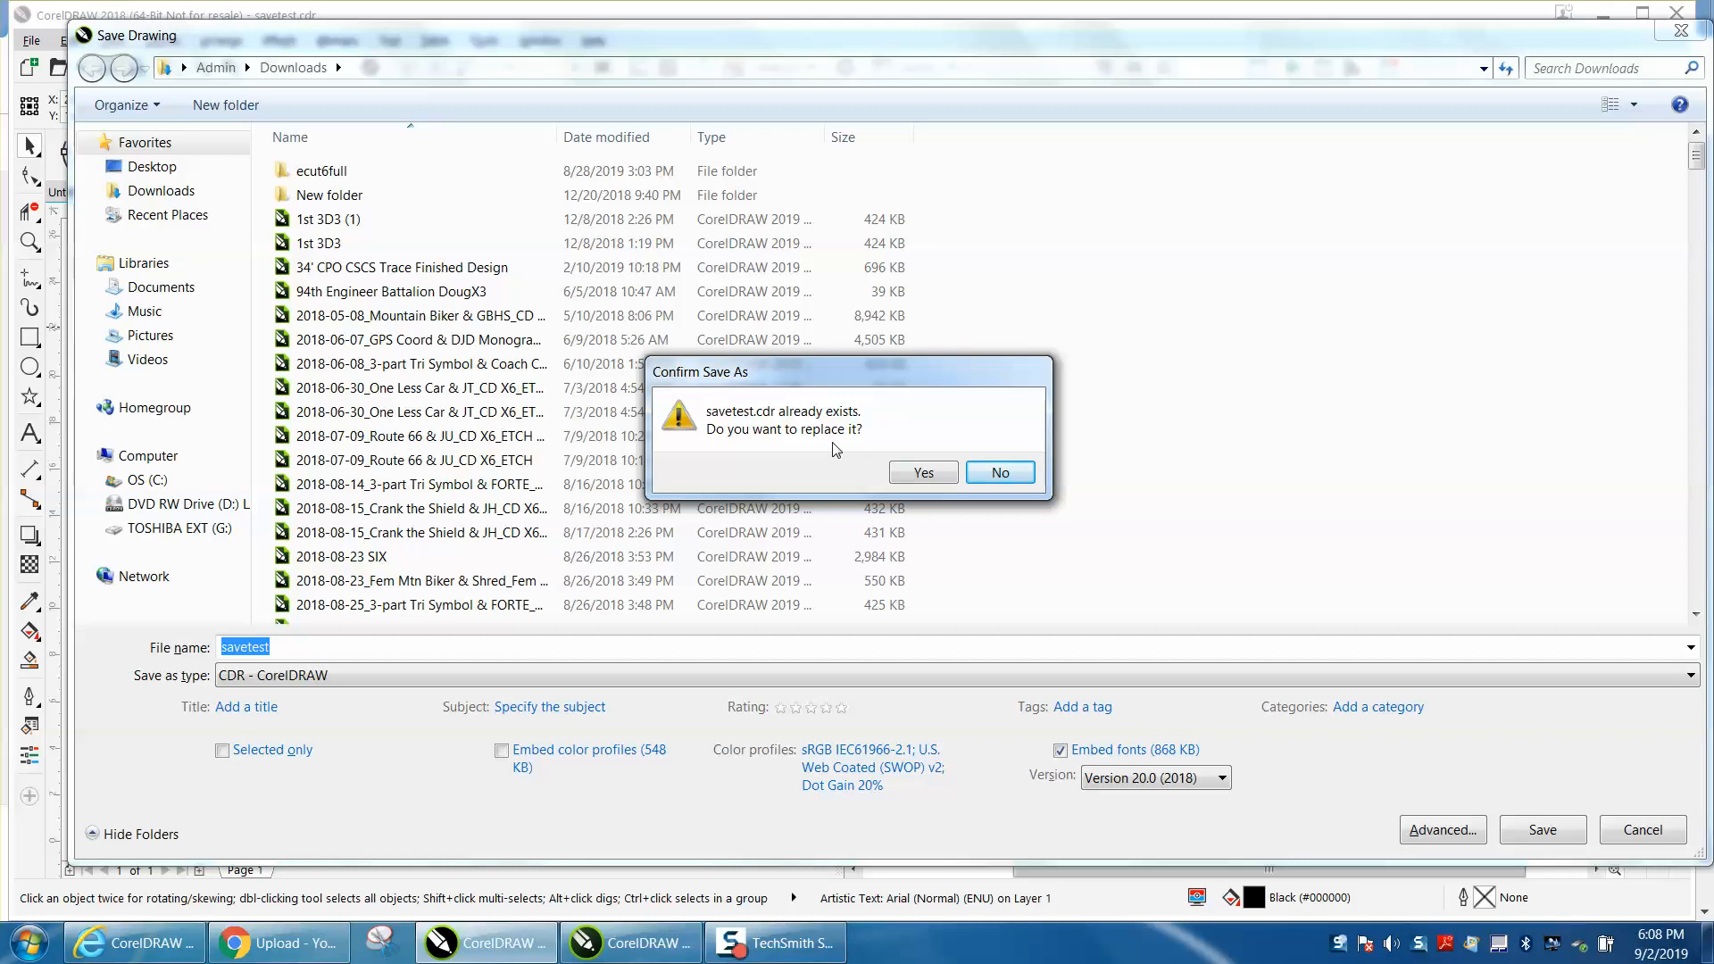
click(921, 471)
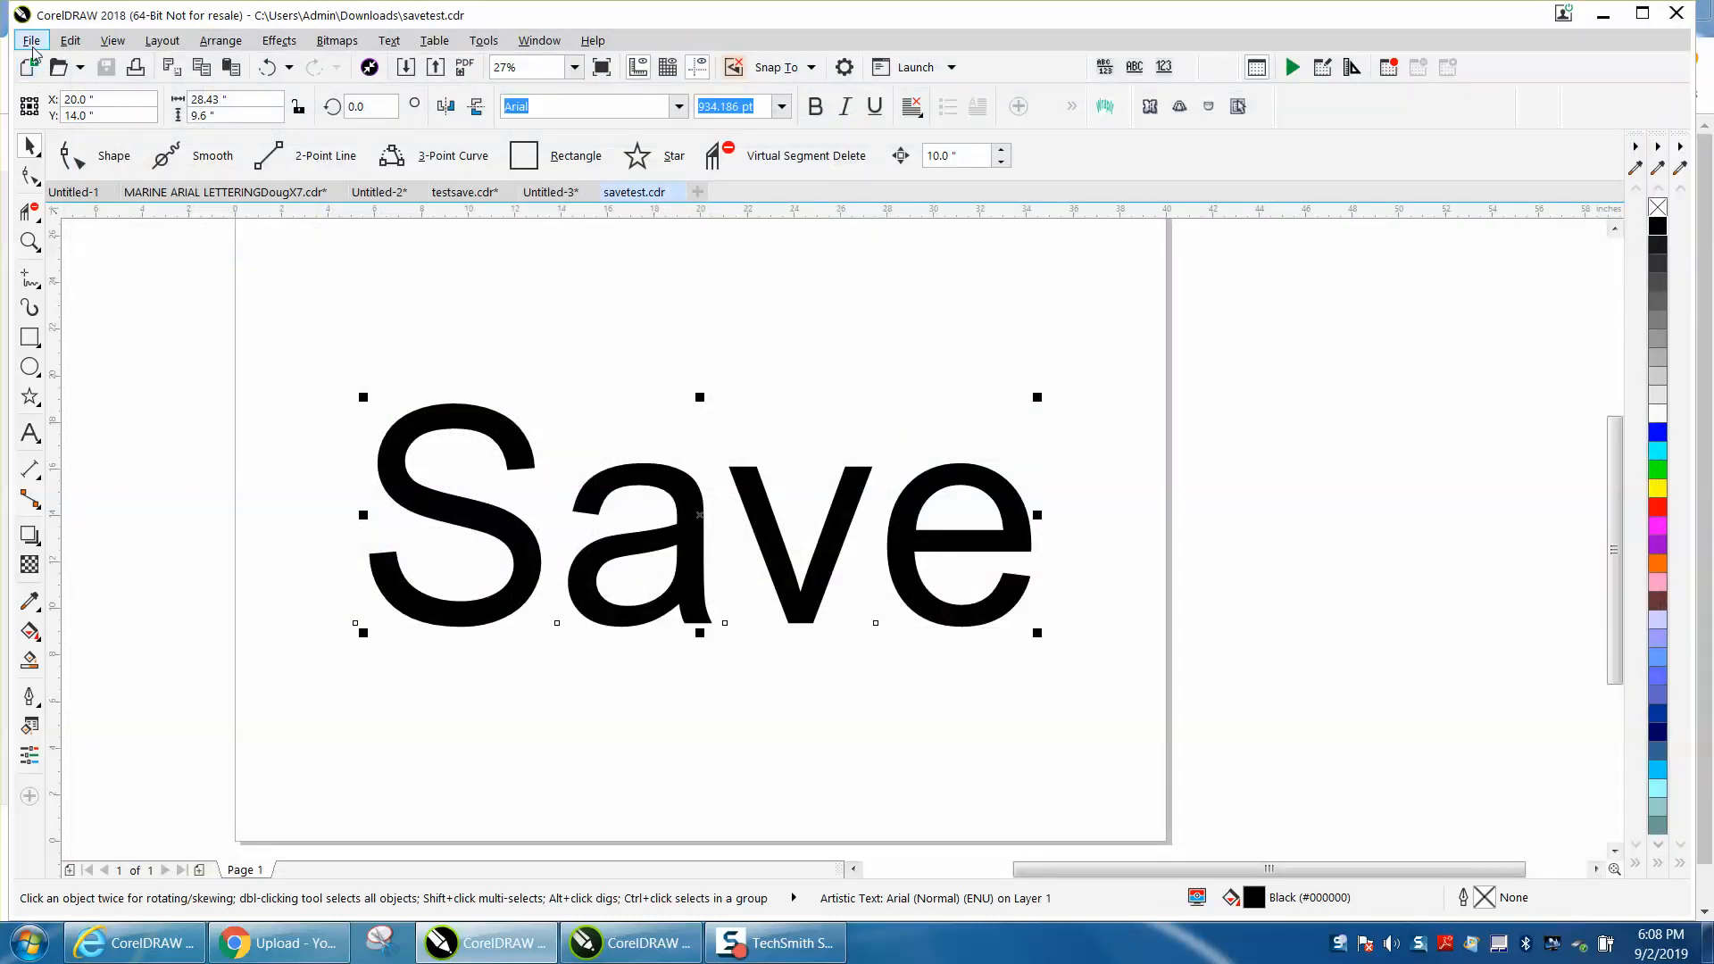
Bring up the File menu for savetest.cdr, now titled with its full Downloads path.
click(30, 41)
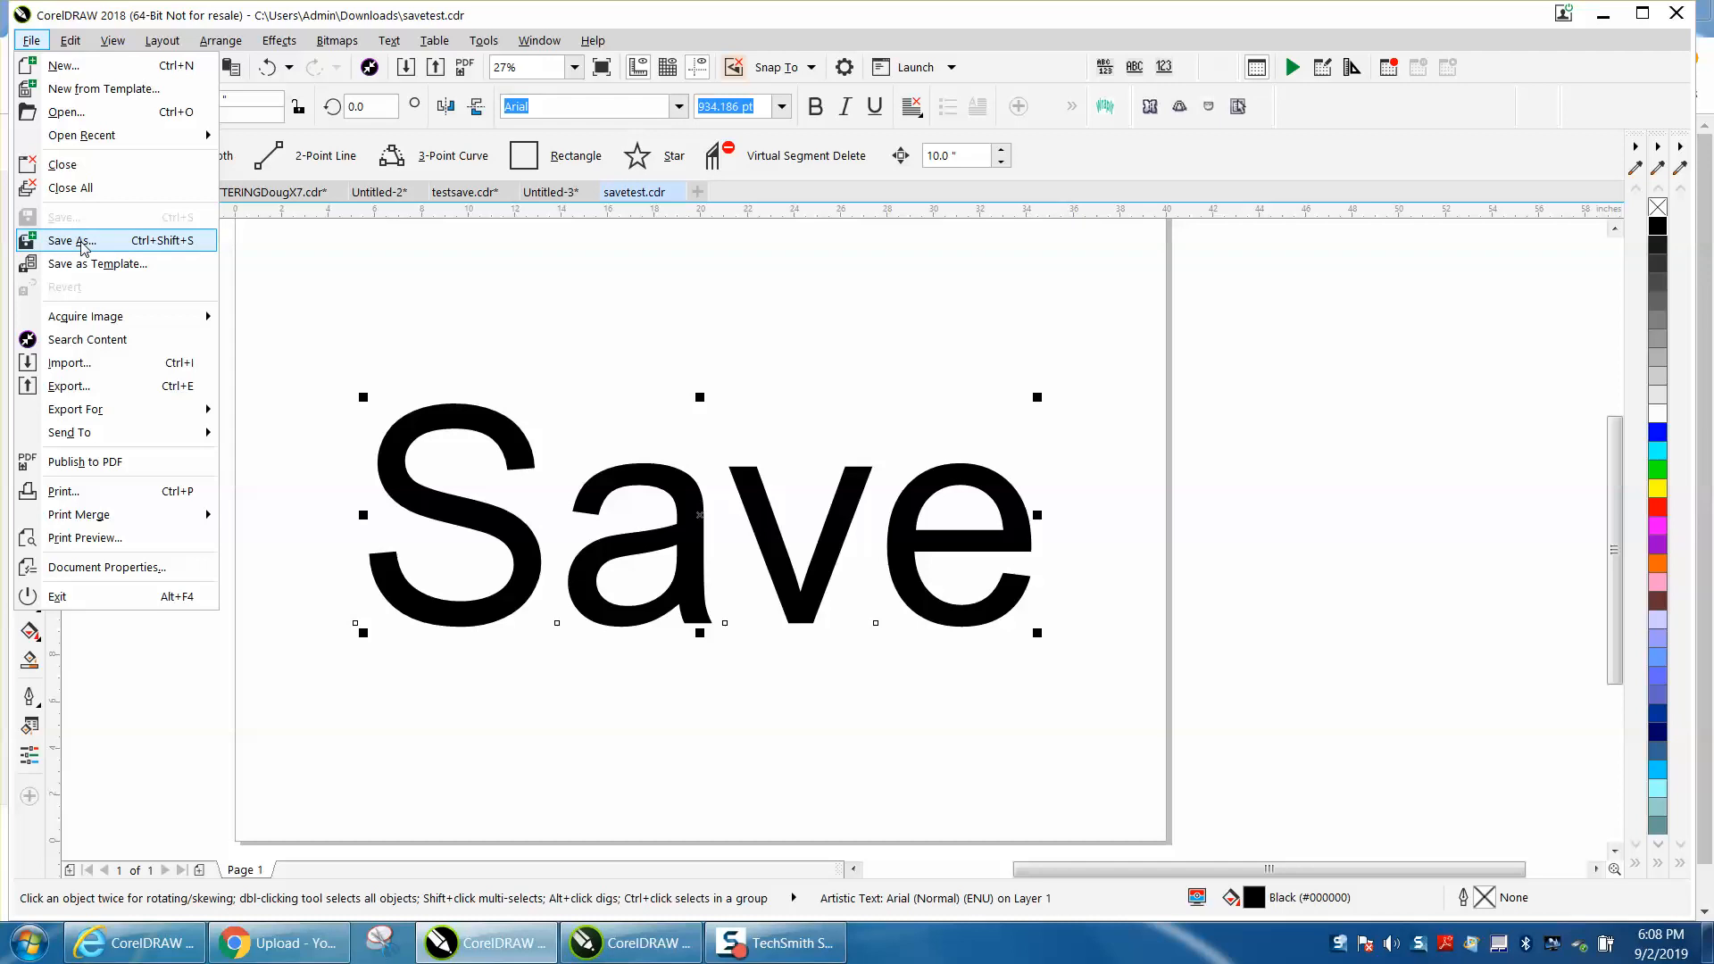
mouse_move(61, 248)
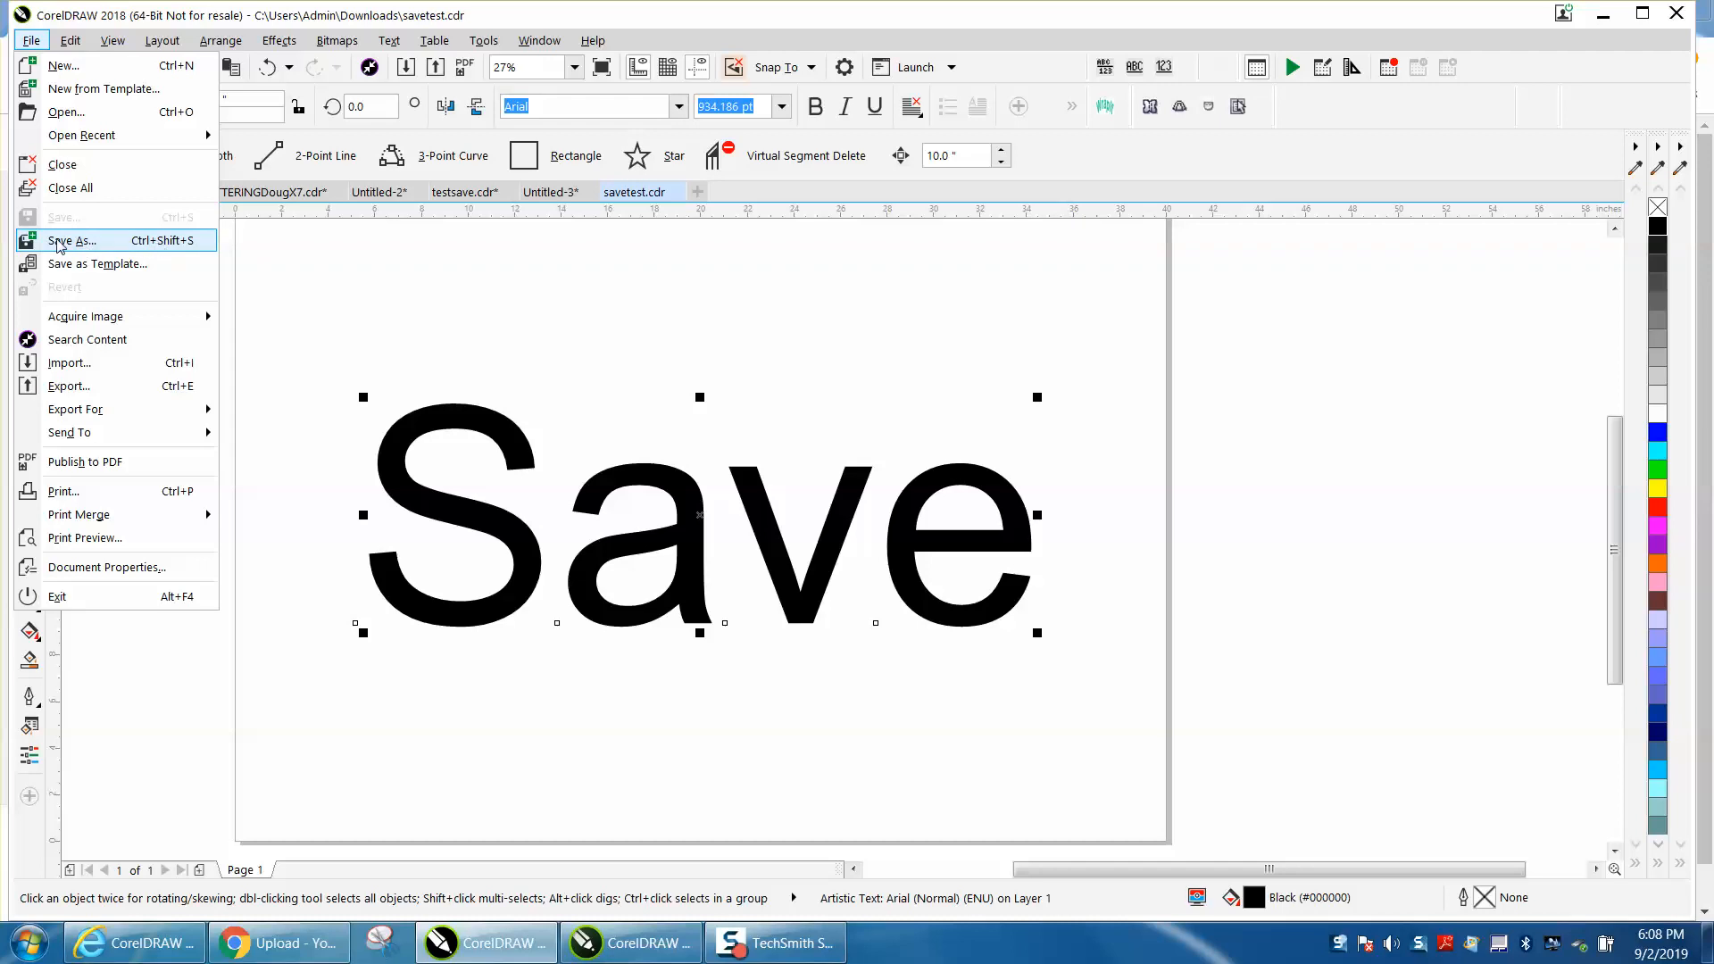
mouse_move(61, 218)
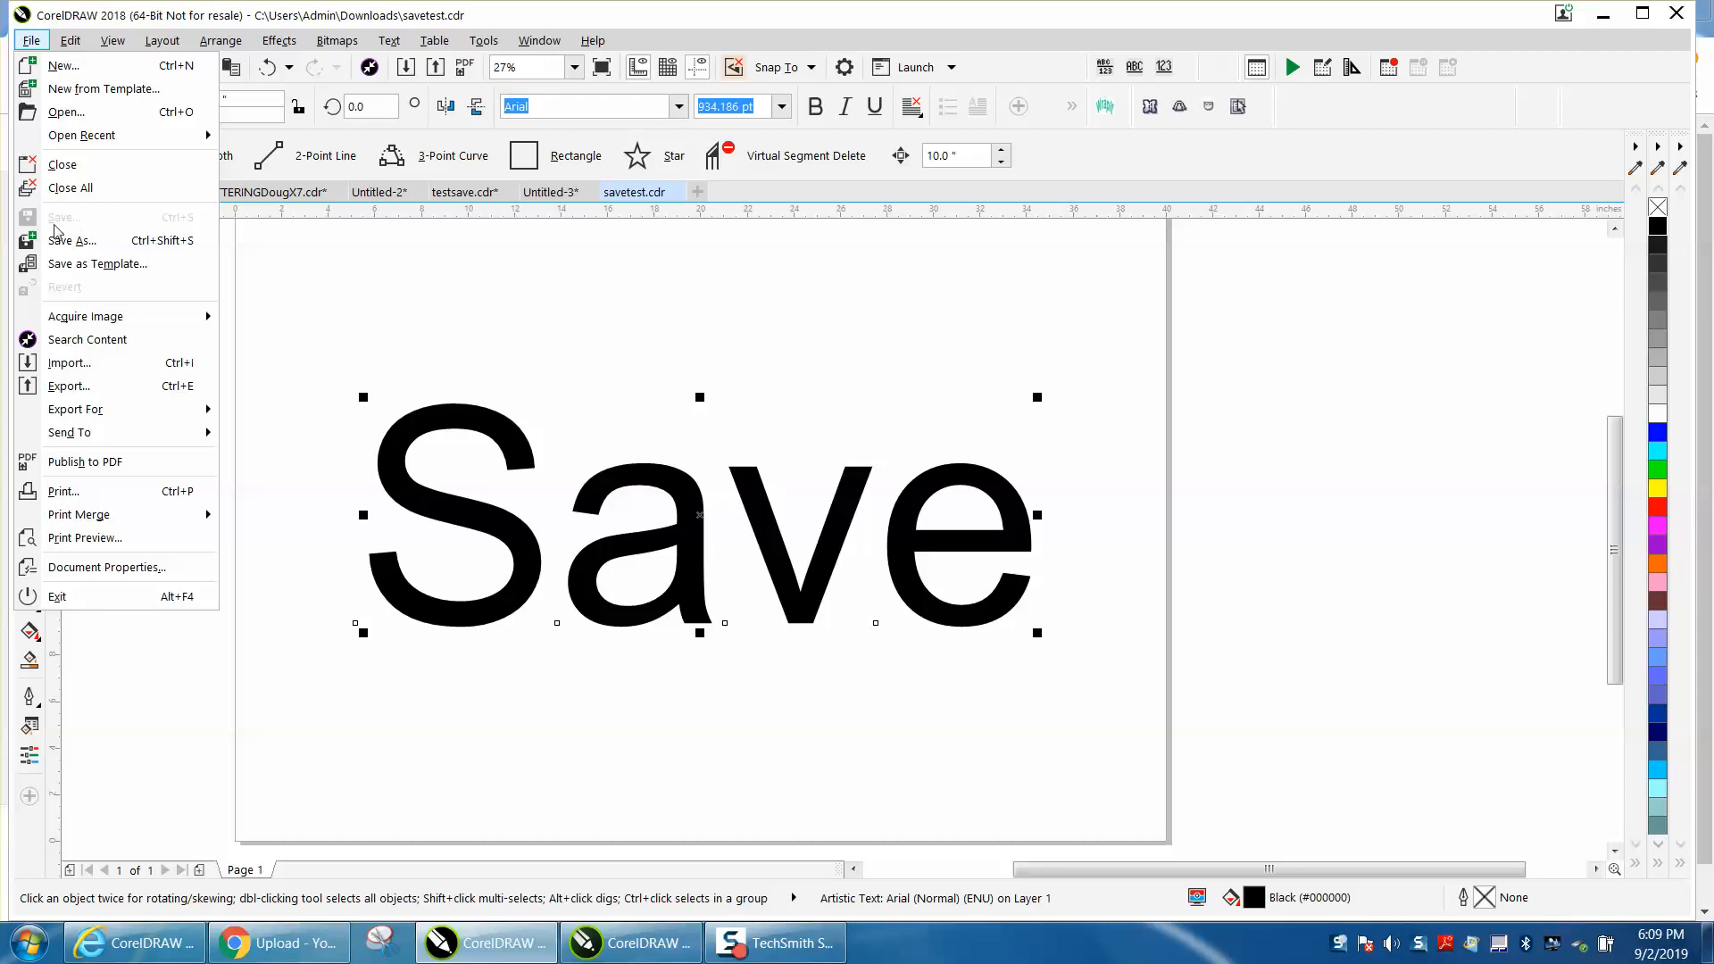
mouse_move(530, 455)
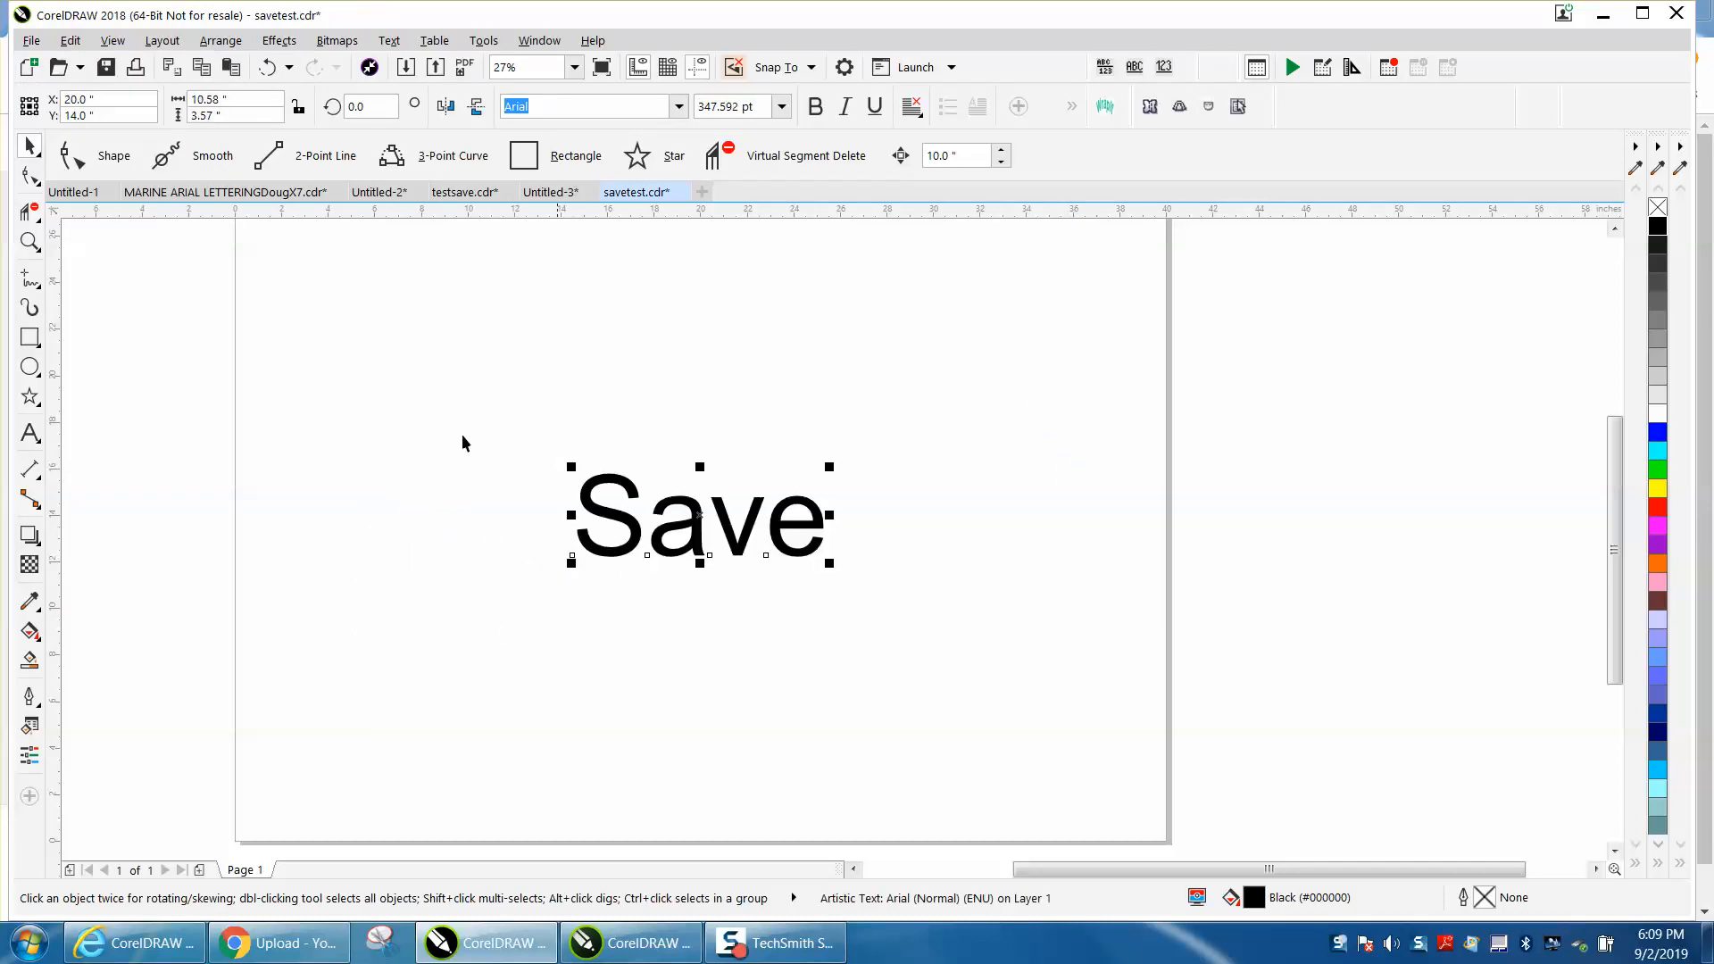
Bring up the File menu after resizing the word Save, with Save now available.
click(30, 41)
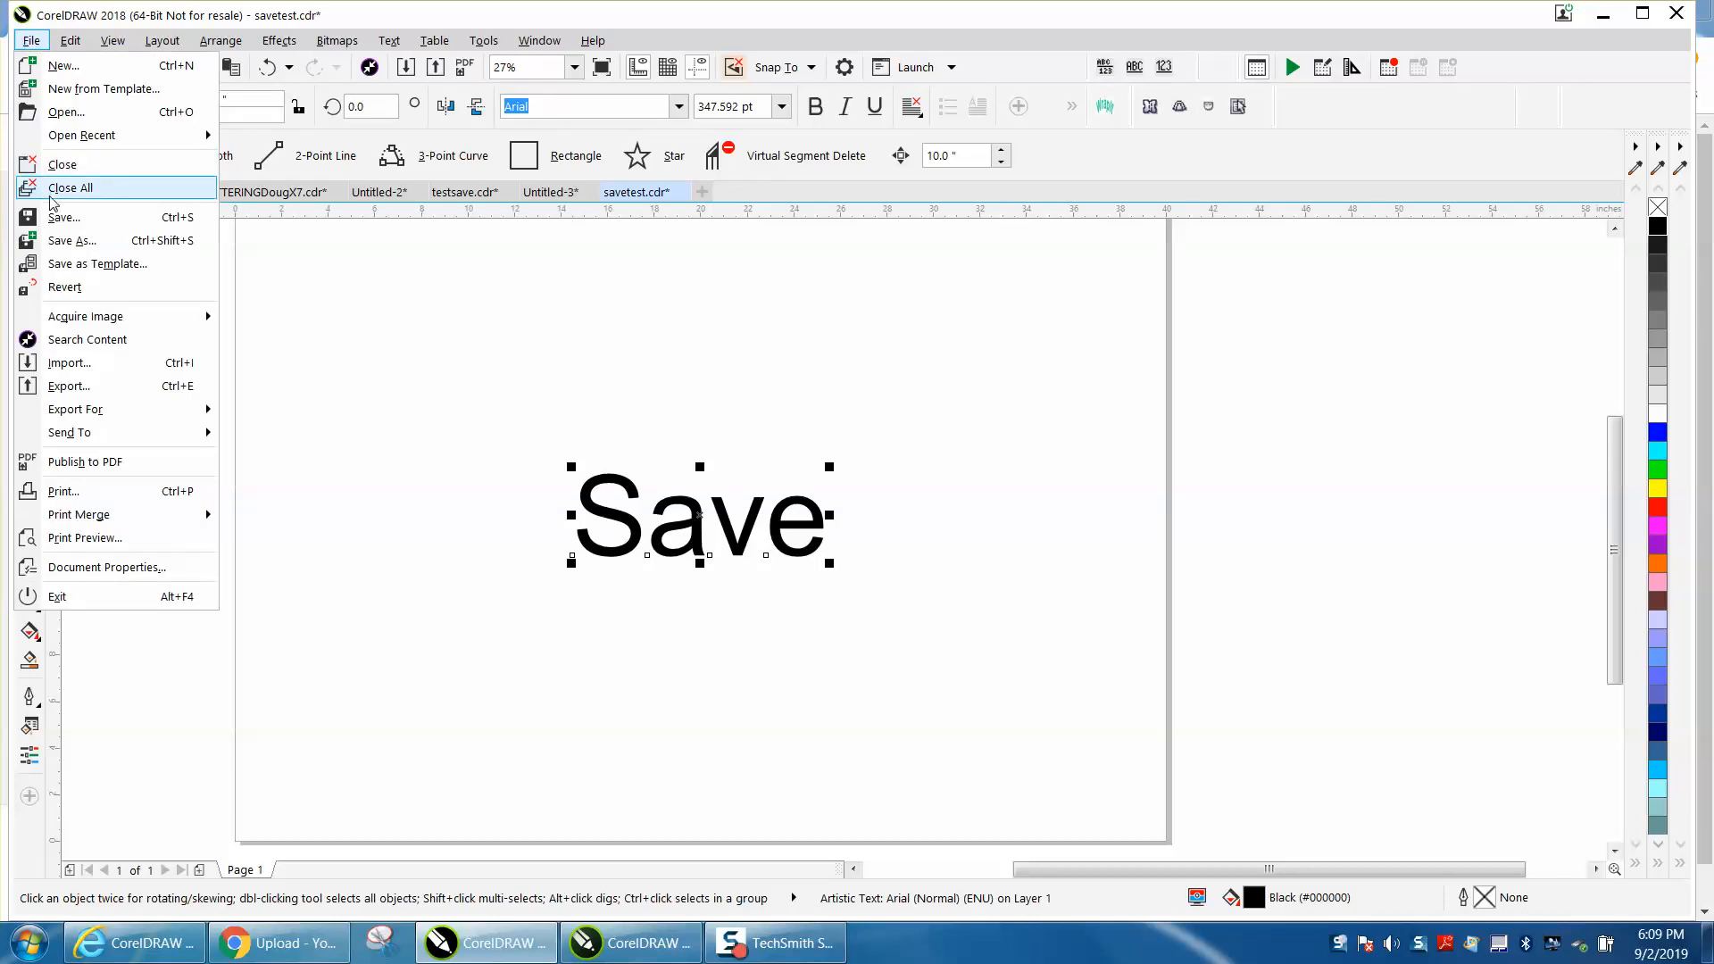
mouse_move(64, 216)
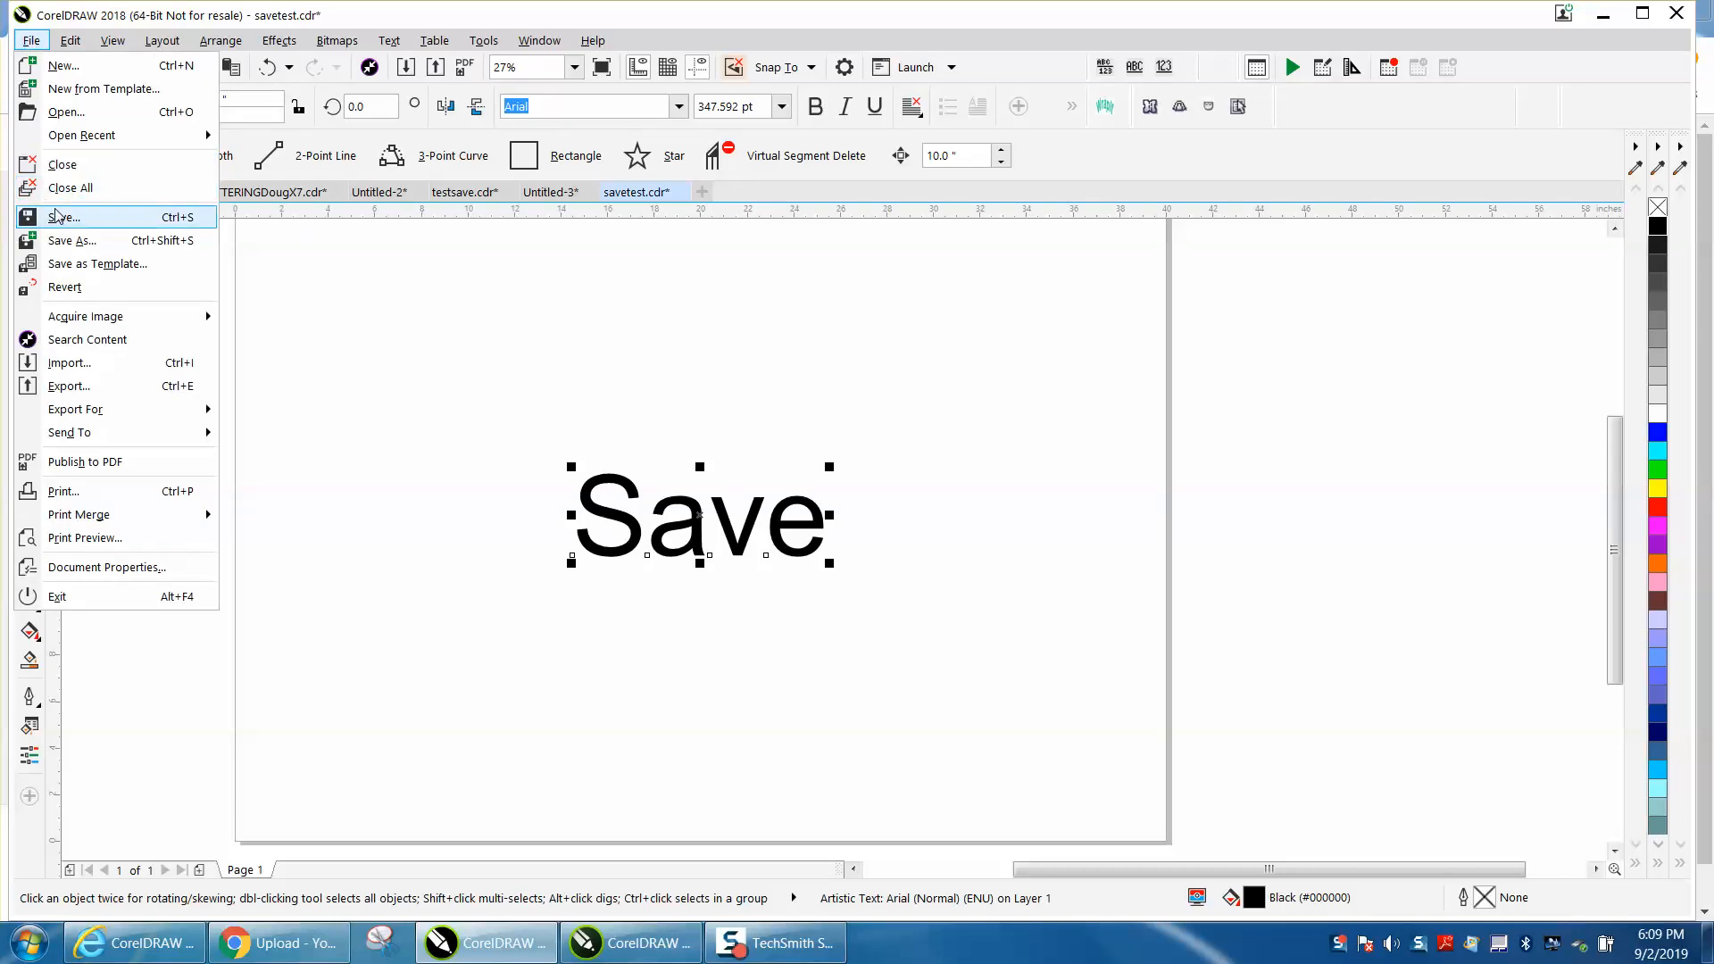
mouse_move(340, 307)
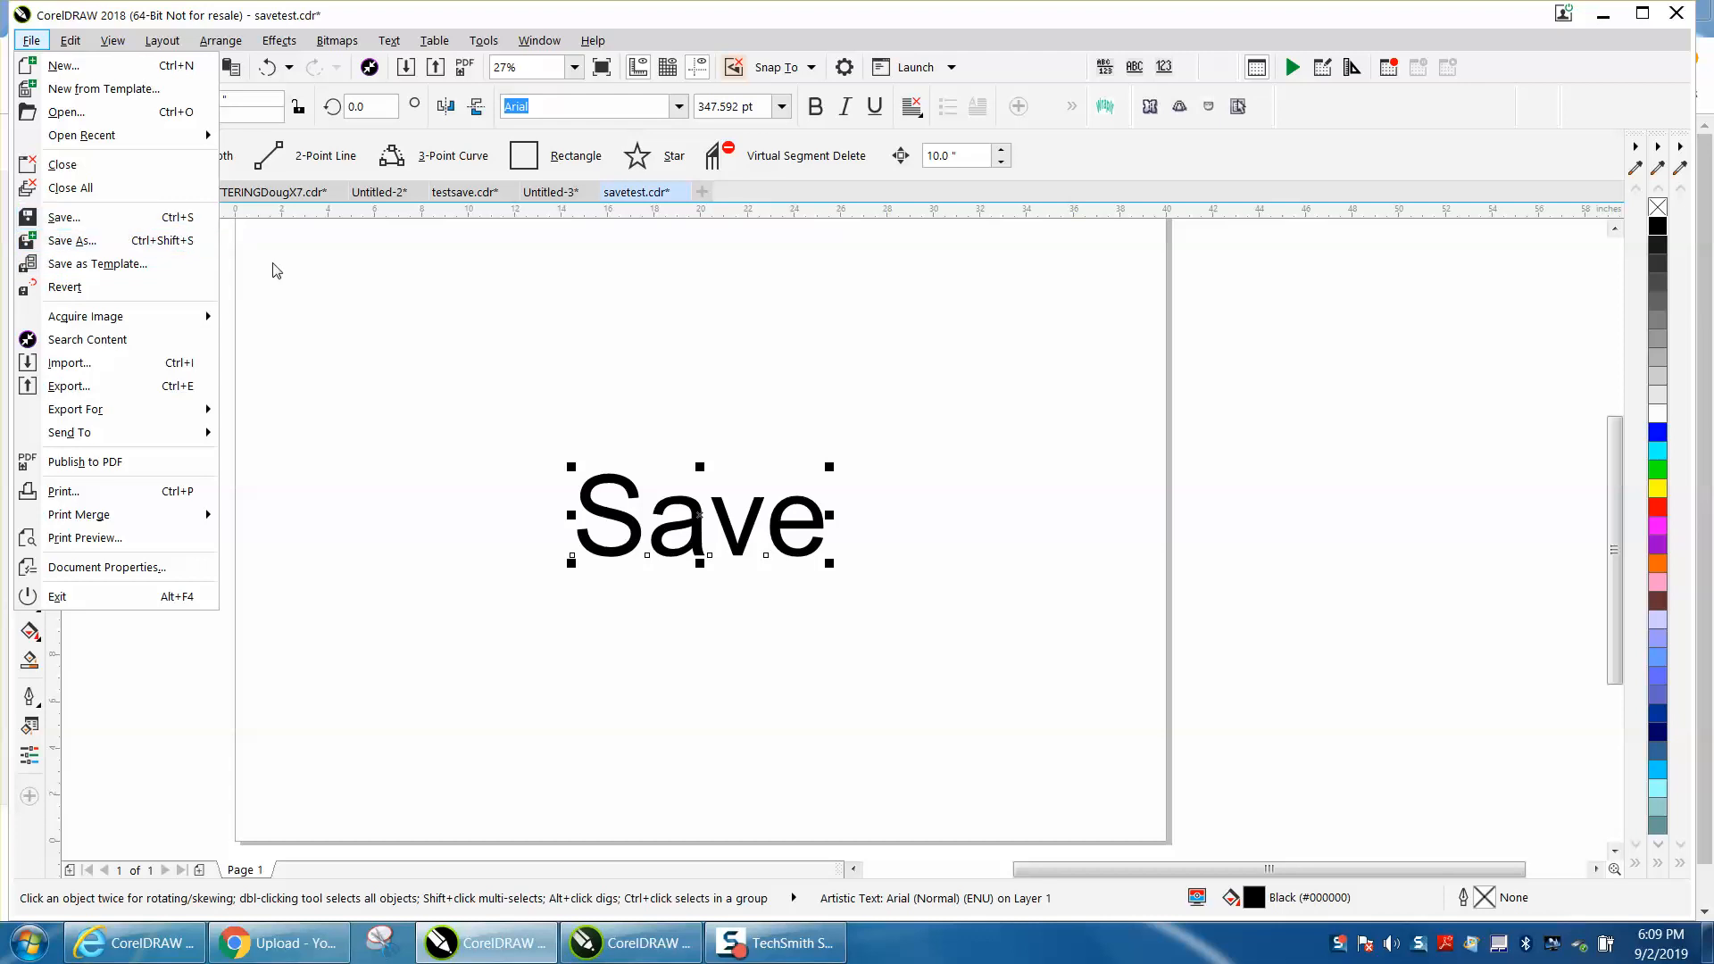
mouse_move(115, 193)
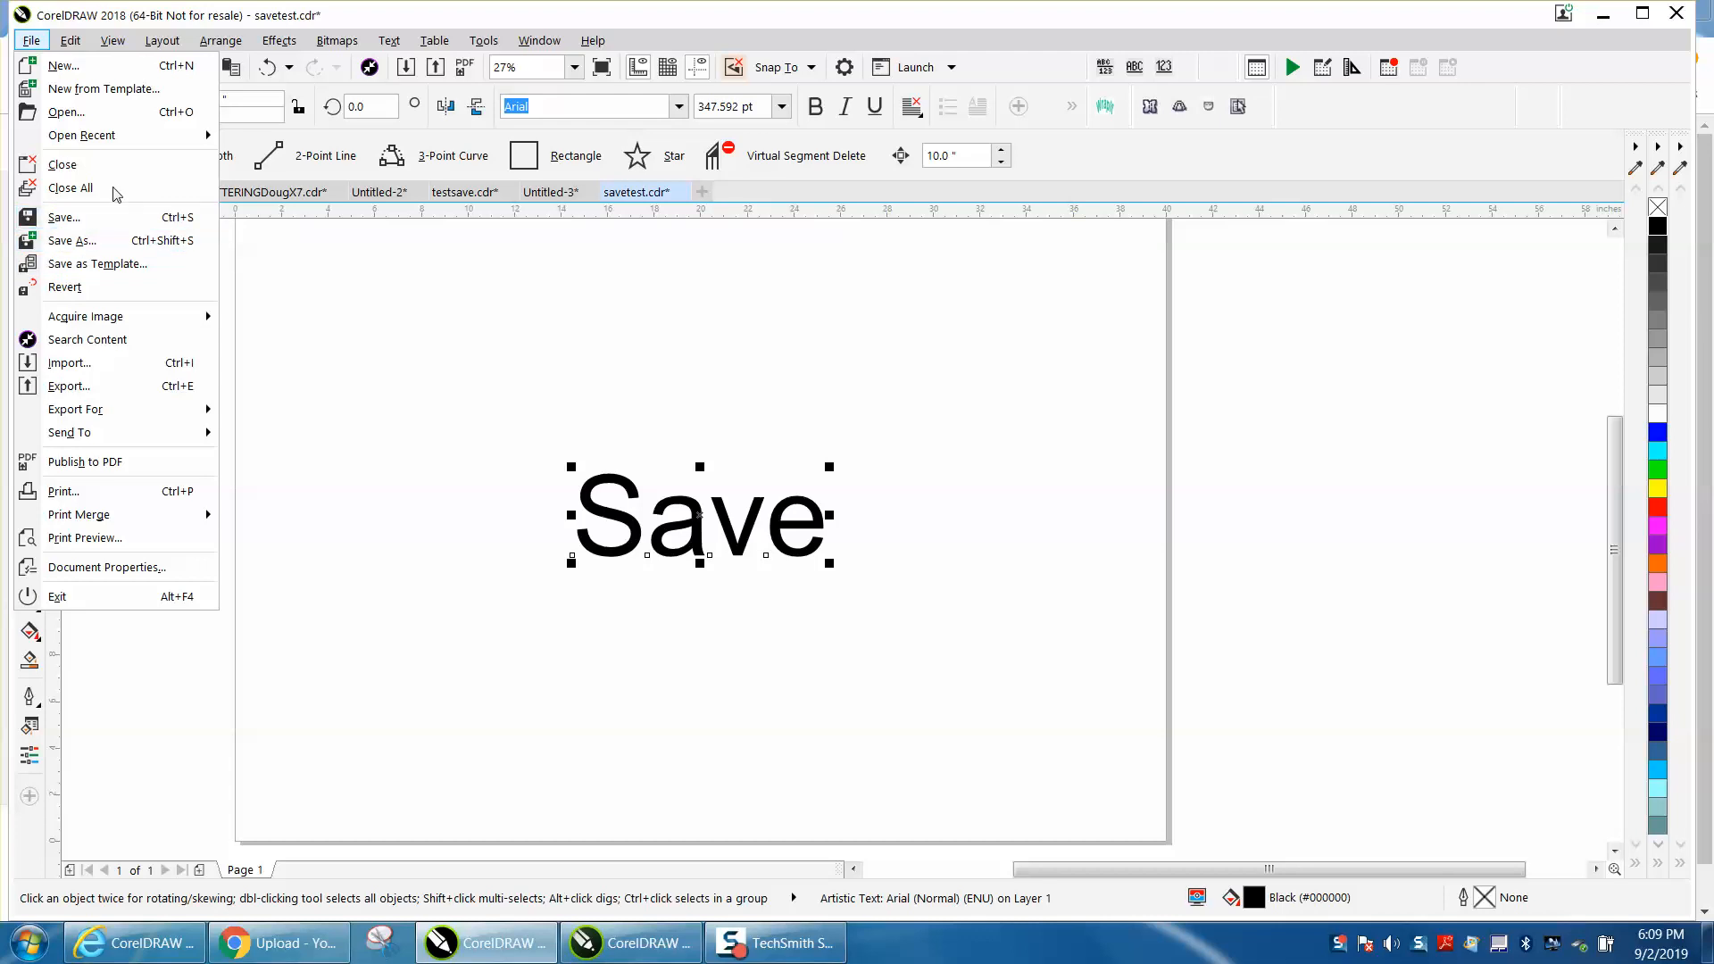
mouse_move(73, 241)
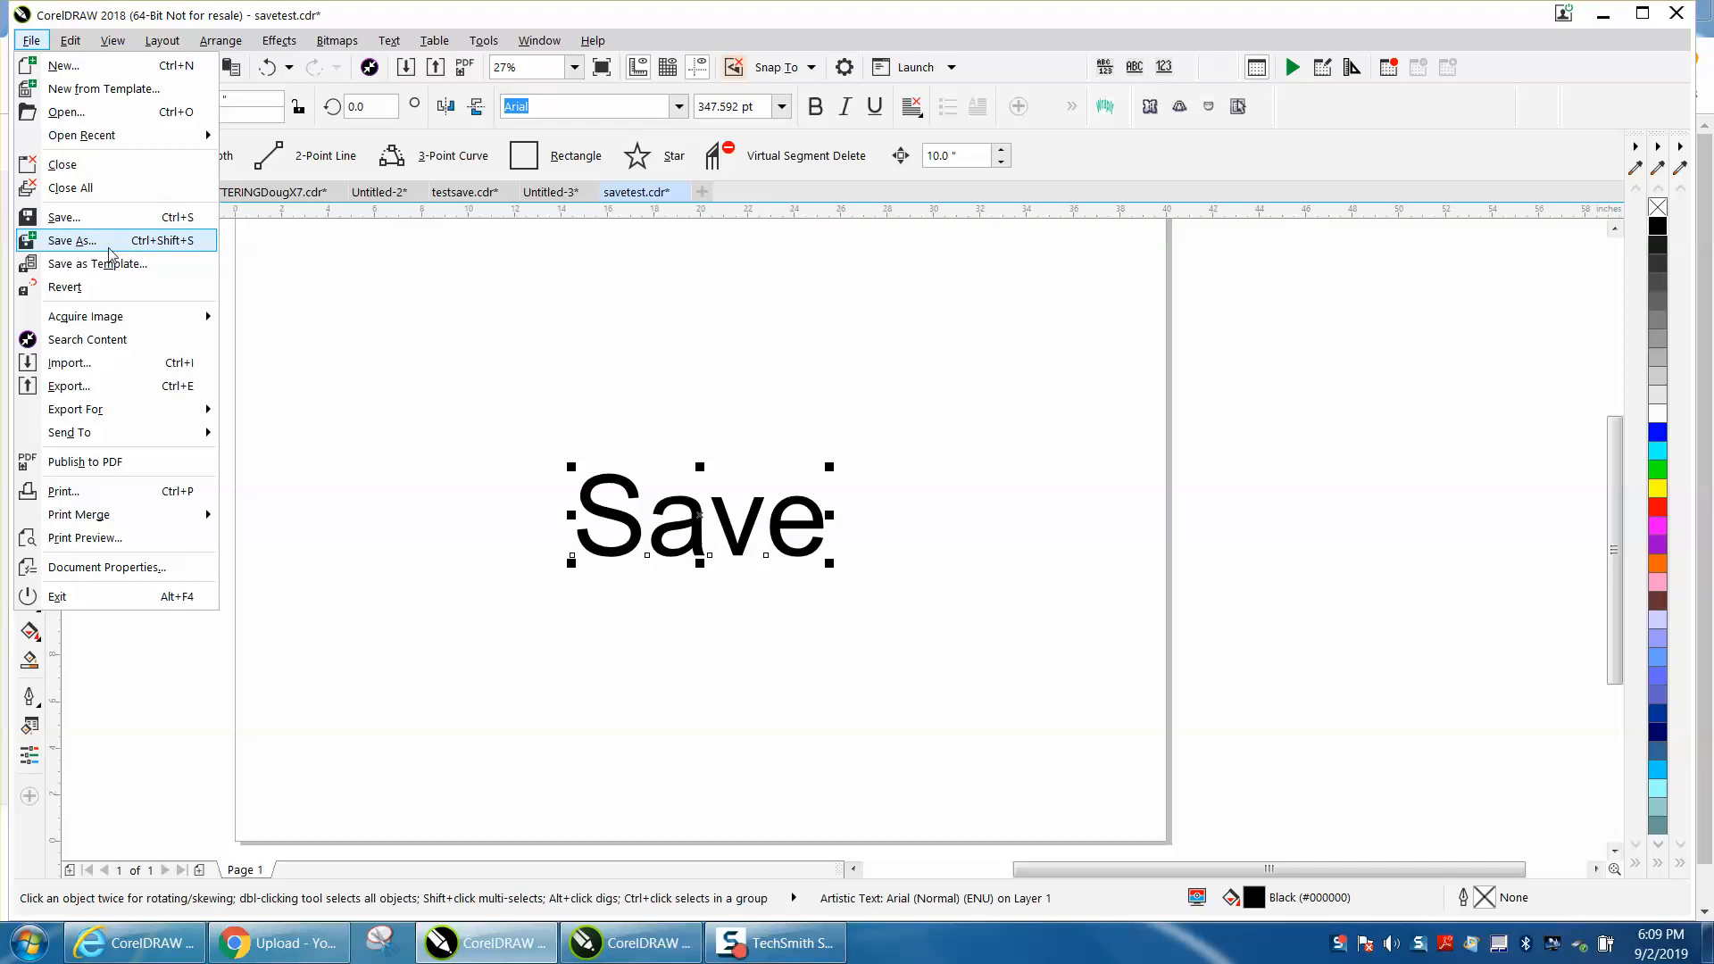
mouse_move(97, 264)
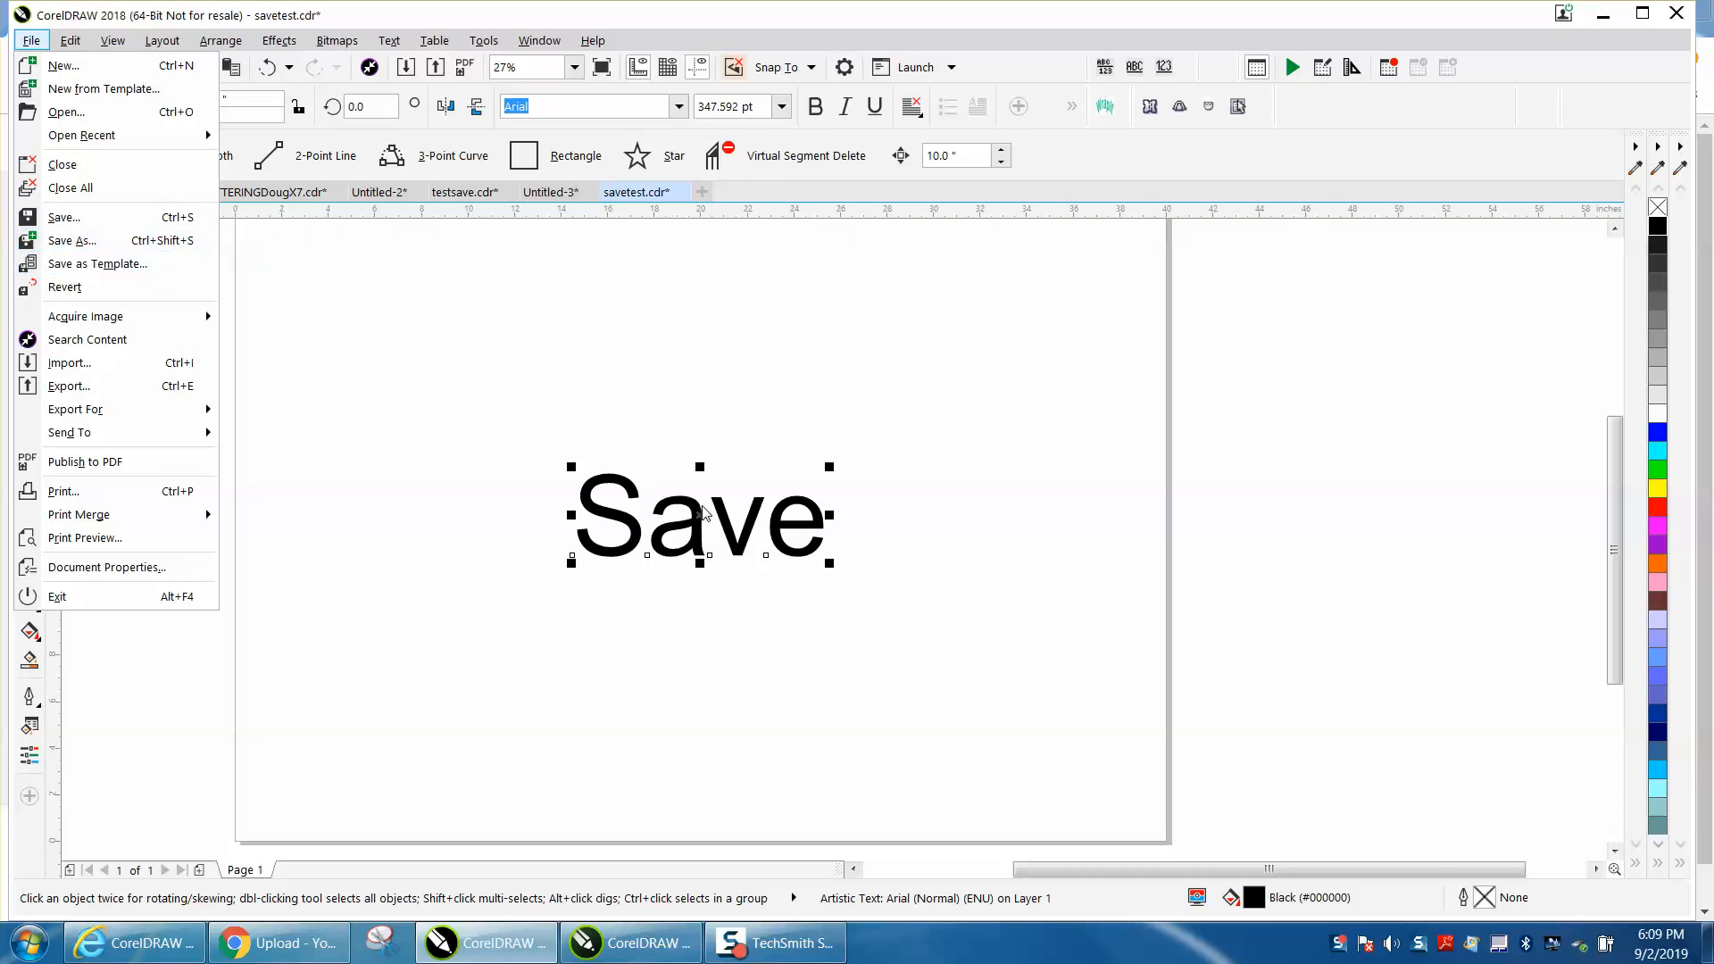
mouse_move(806, 472)
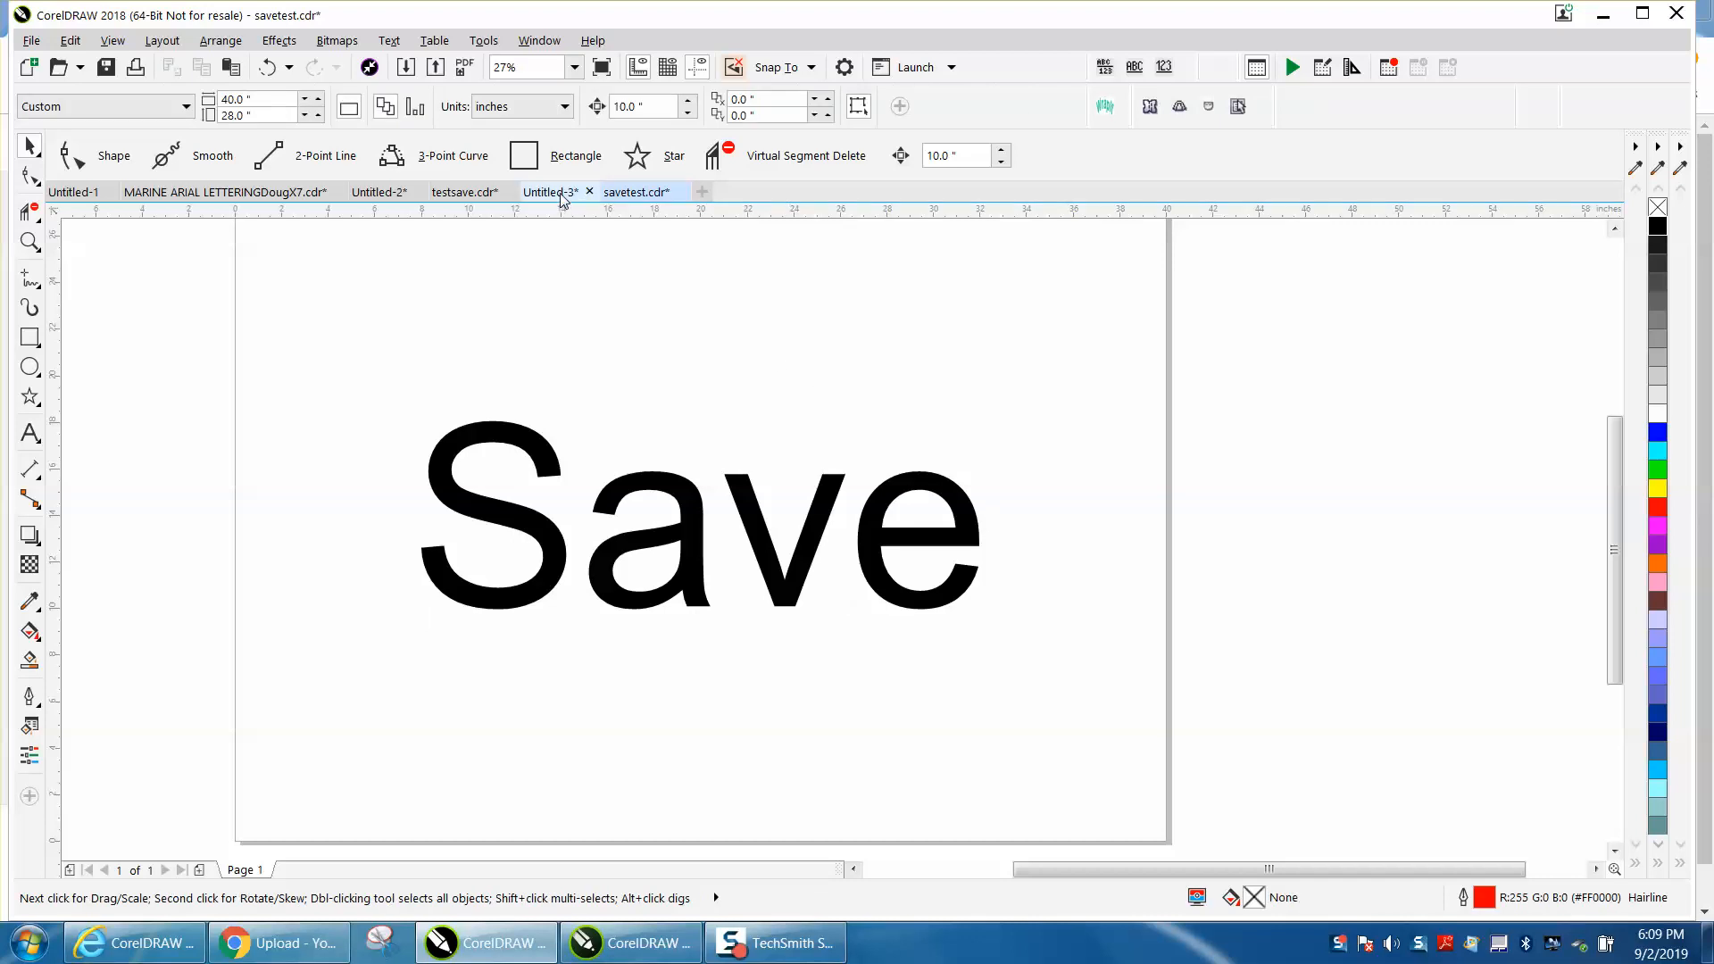
View the Untitled-3 drawing, then return to the unsaved savetest.cdr.
click(548, 191)
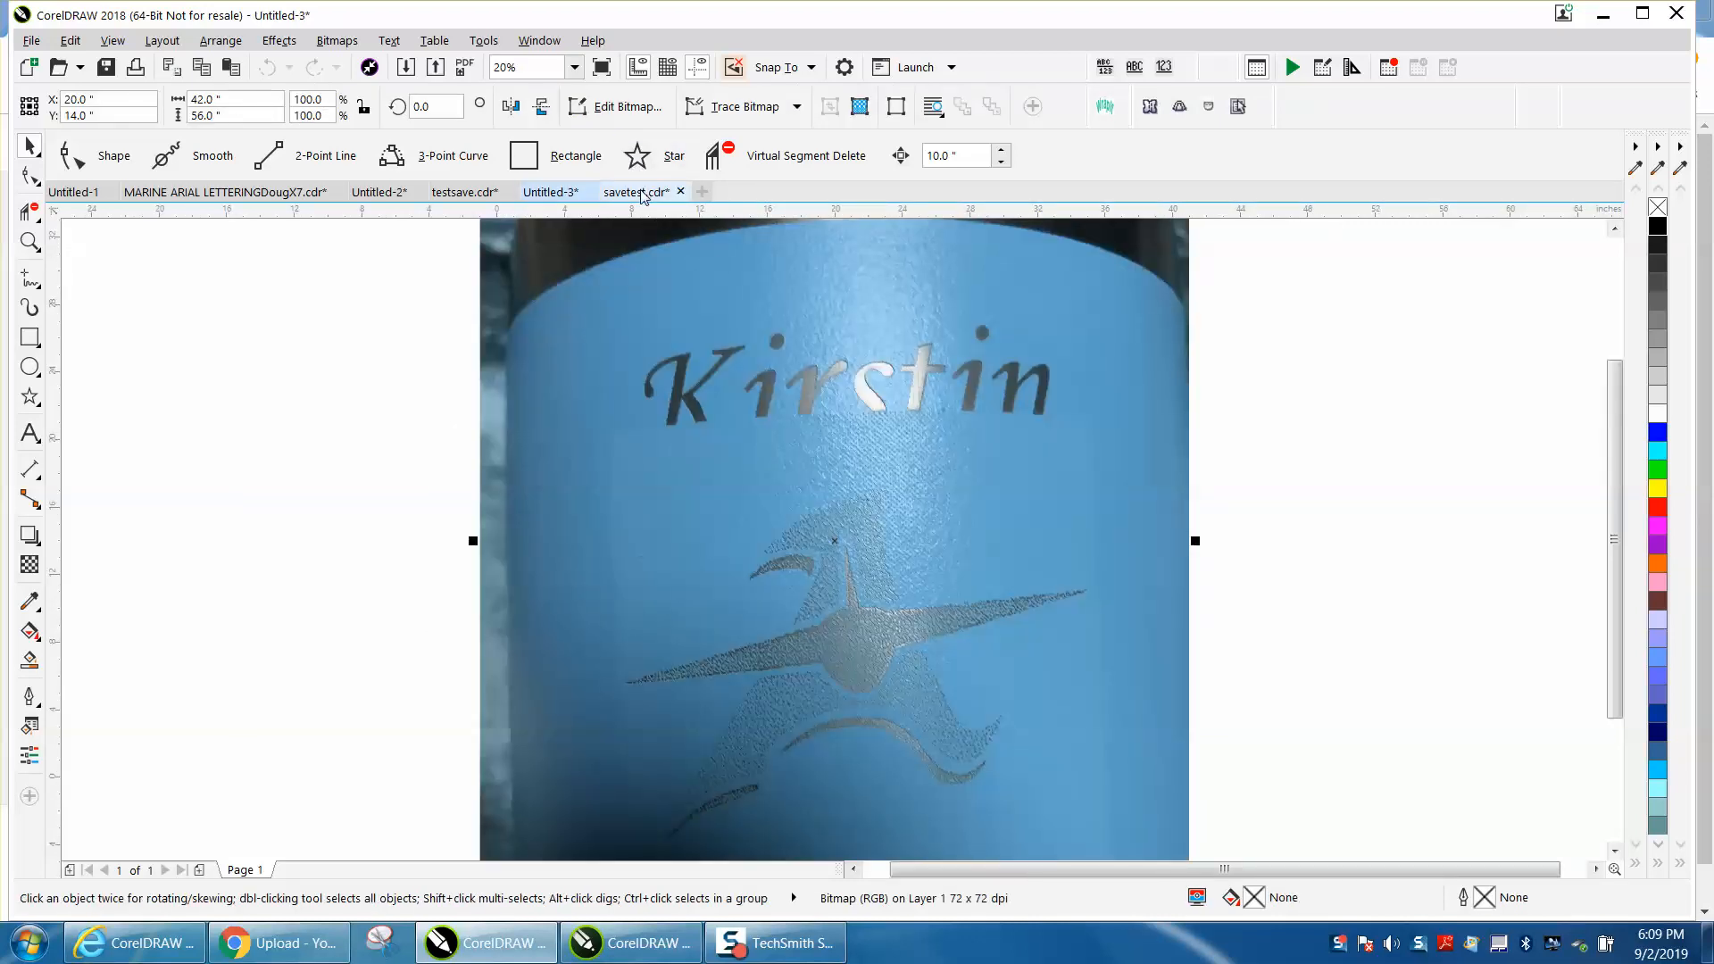
click(30, 42)
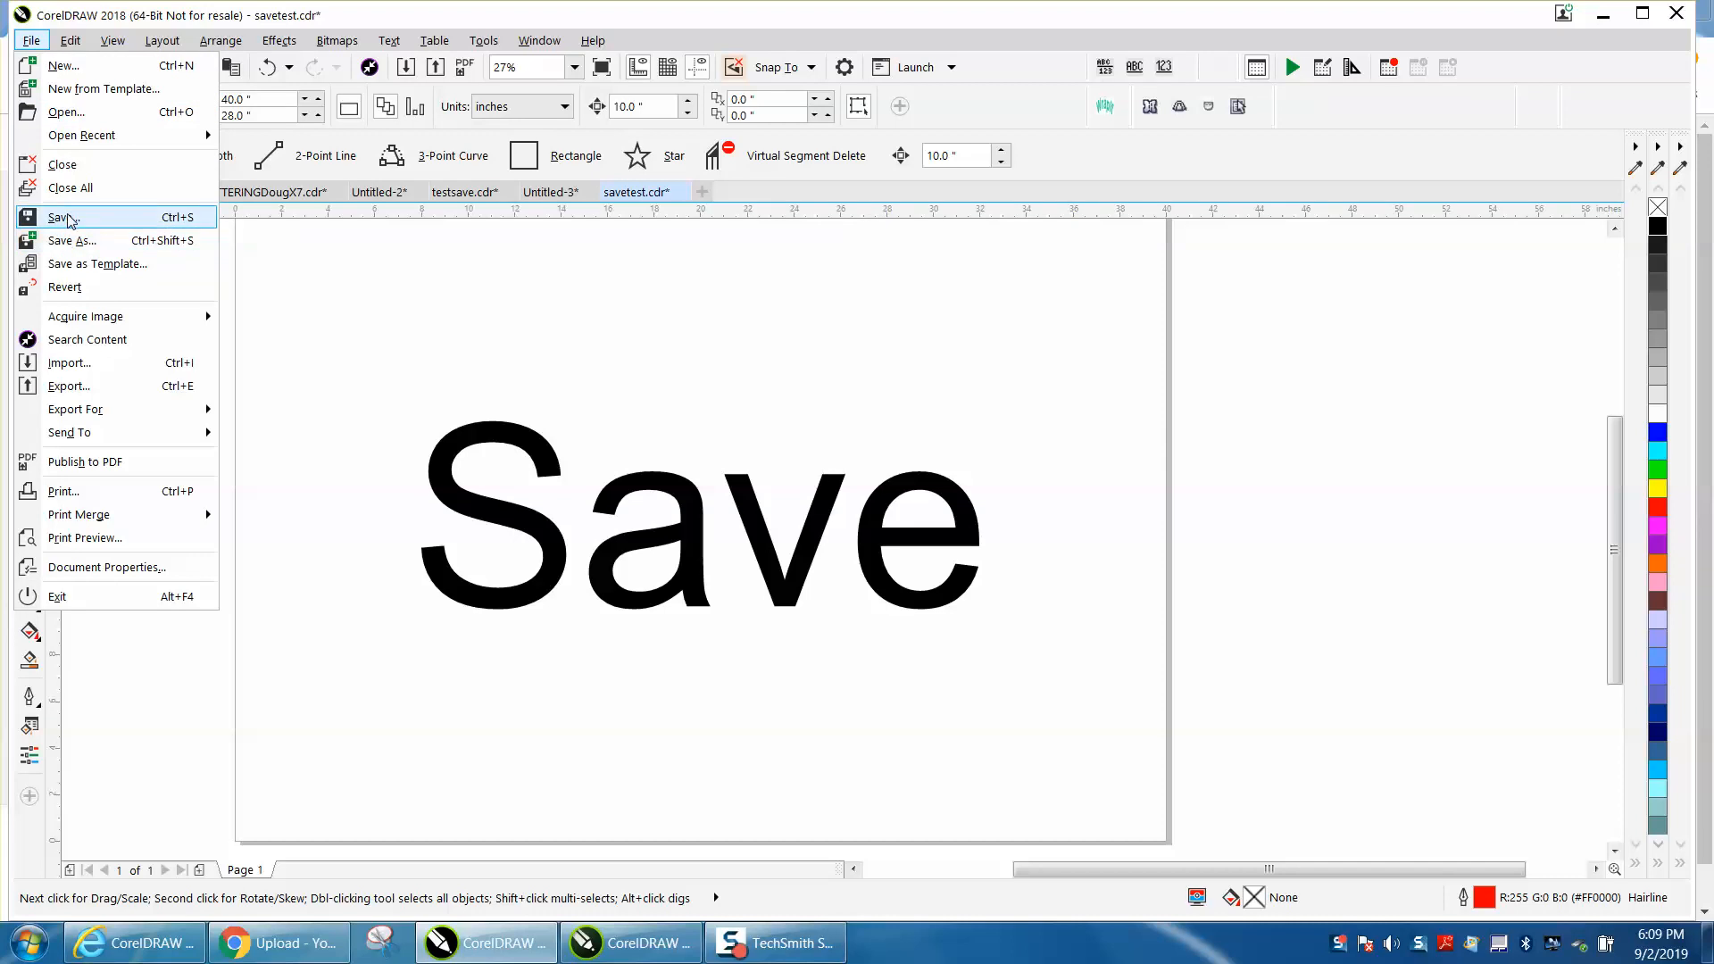
mouse_move(443, 329)
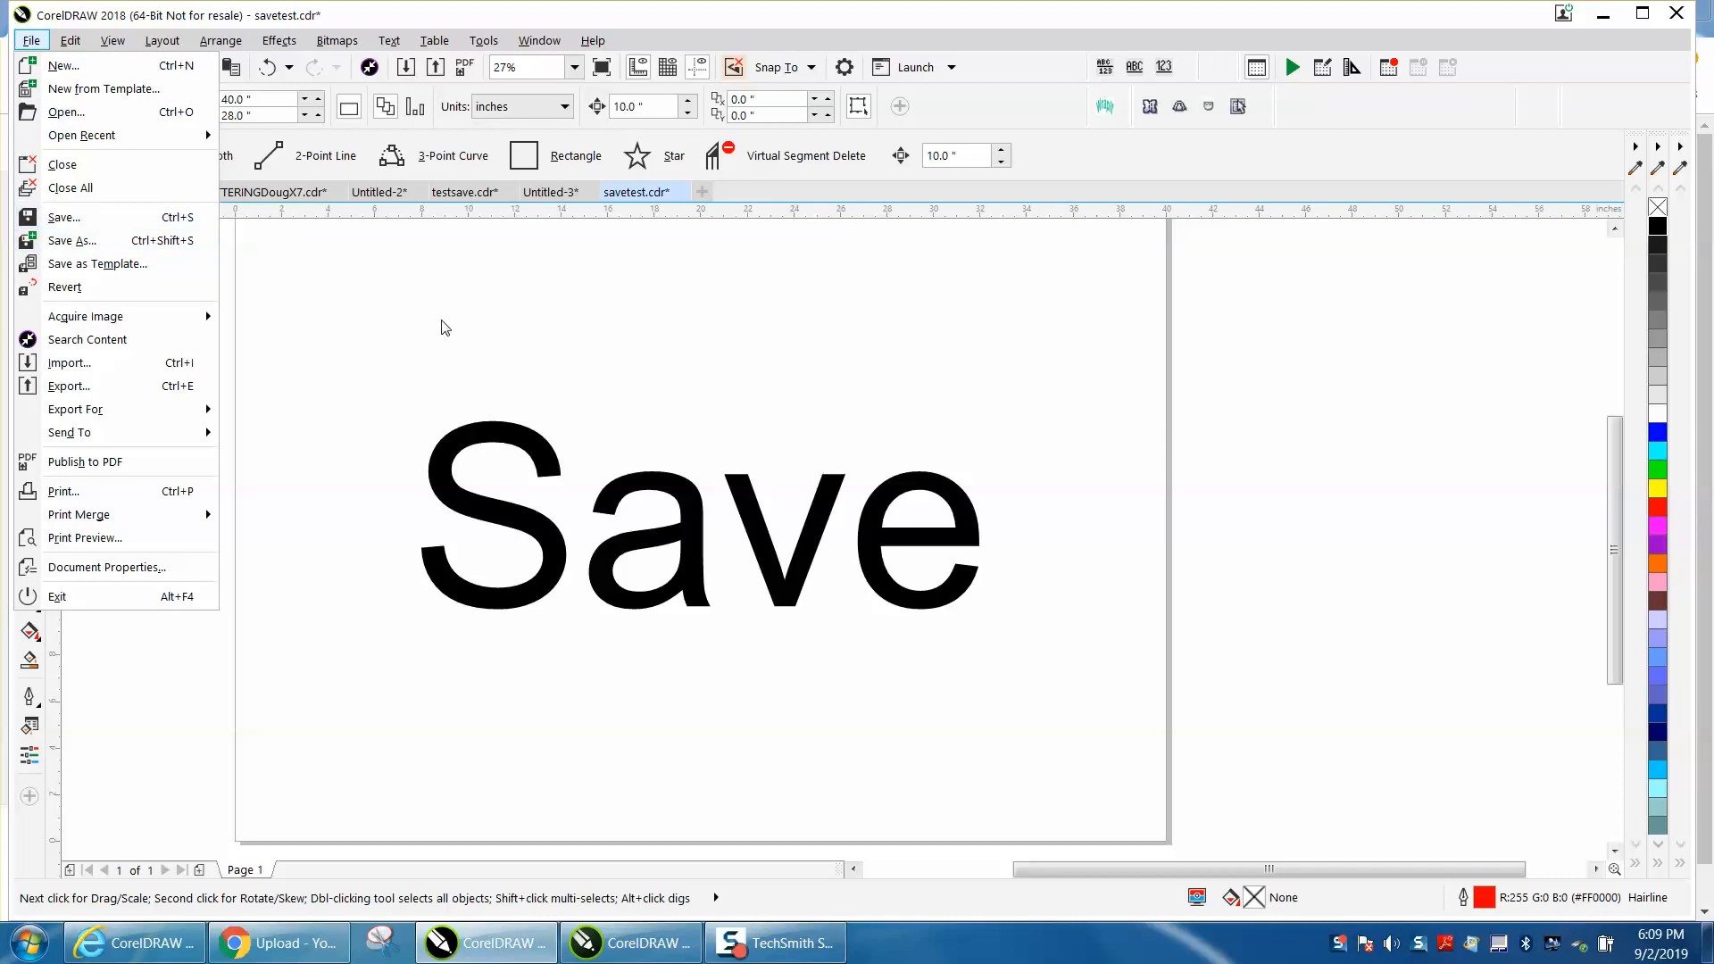